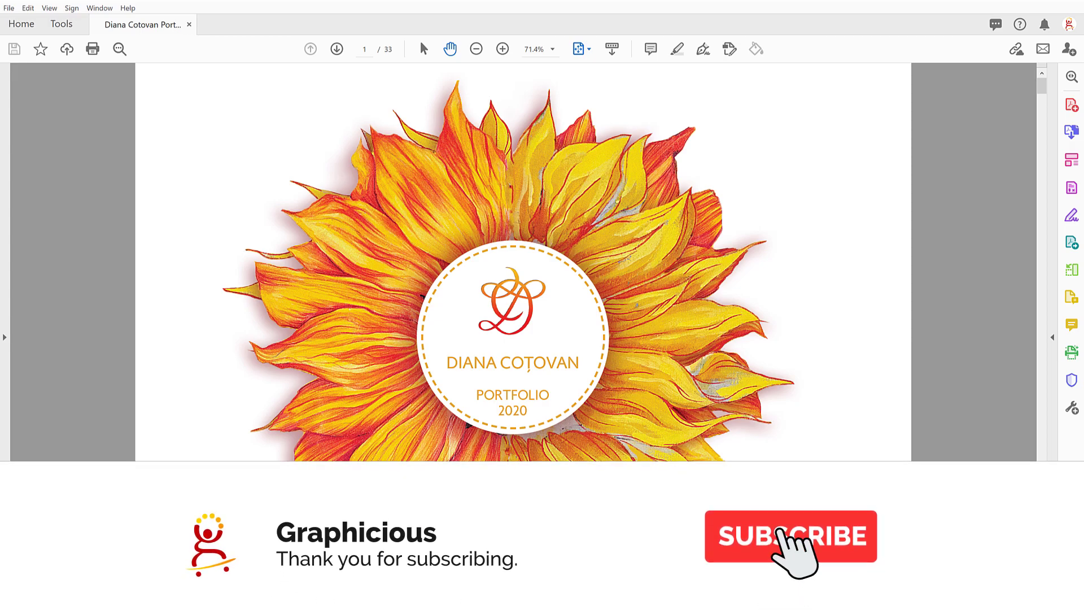
Page through the portfolio PDF from the sunflower cover to page 16, the Dutch Still Life spread.
click(791, 535)
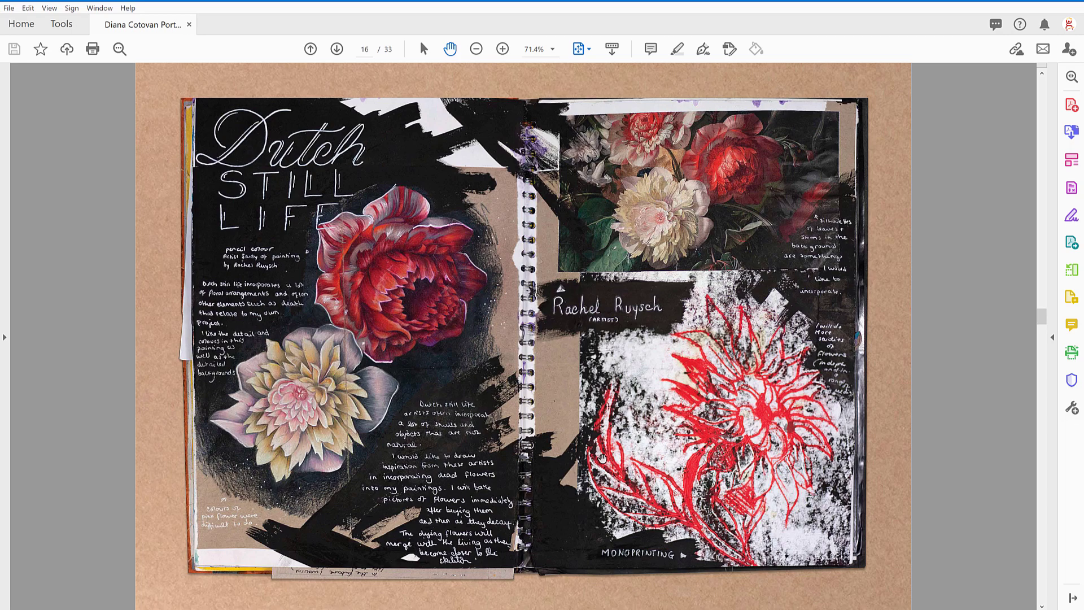
mouse_move(472, 535)
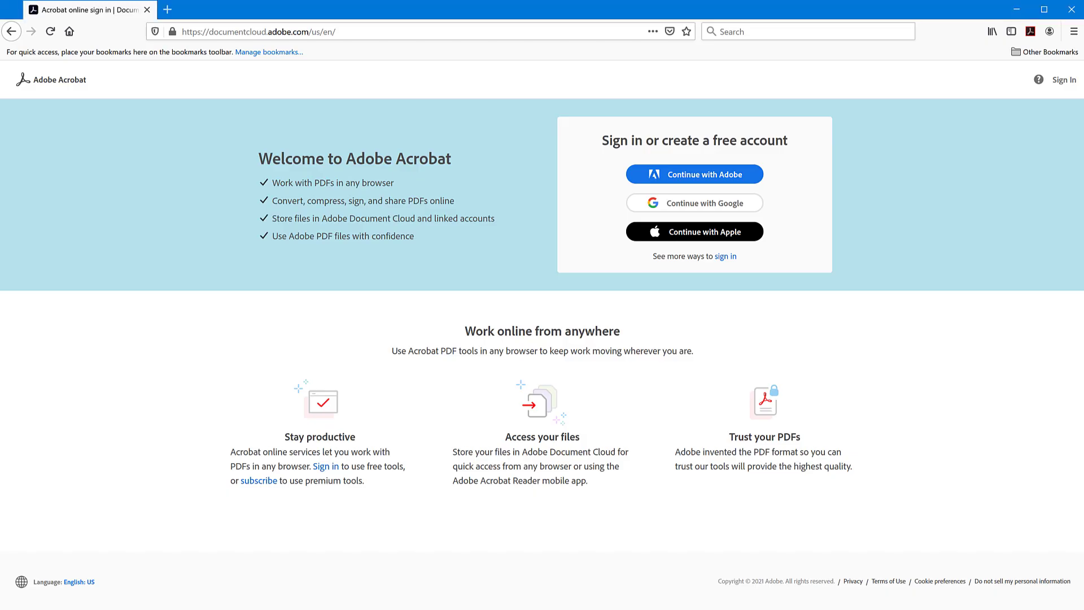
mouse_move(296, 563)
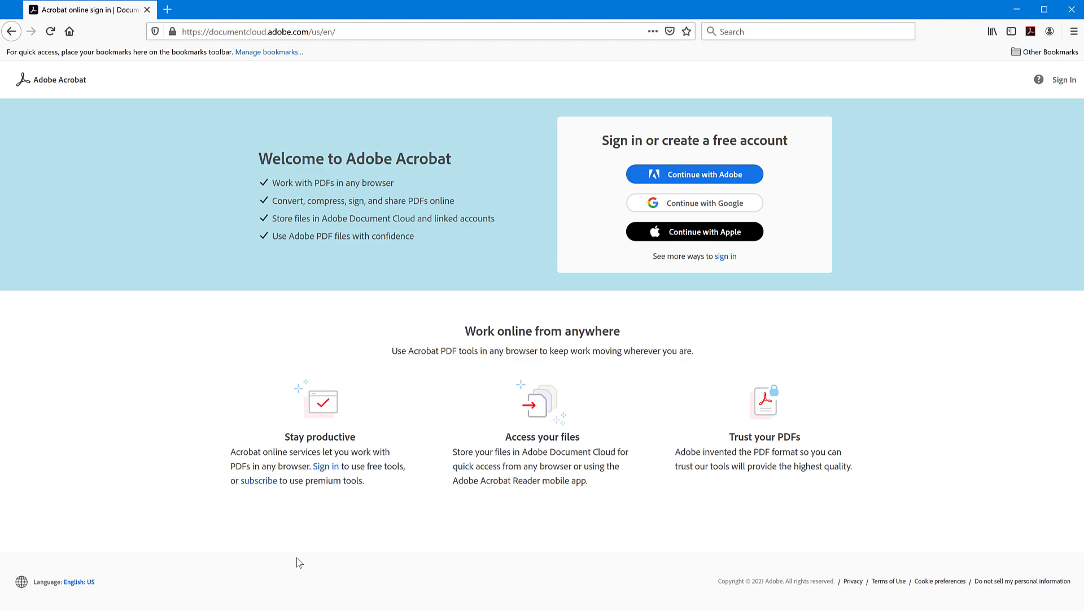
mouse_move(313, 539)
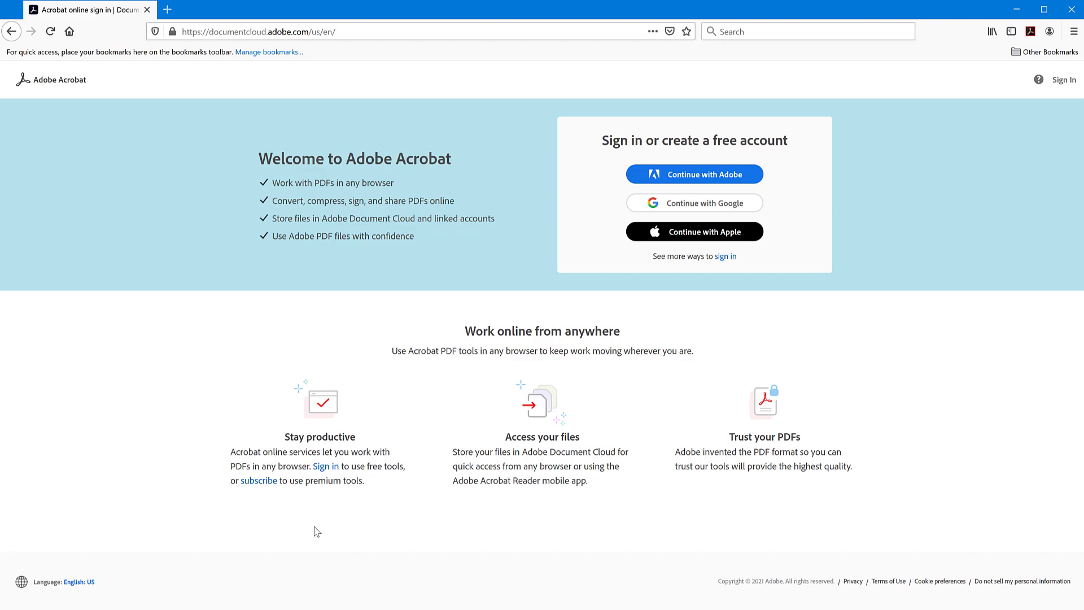
mouse_move(318, 527)
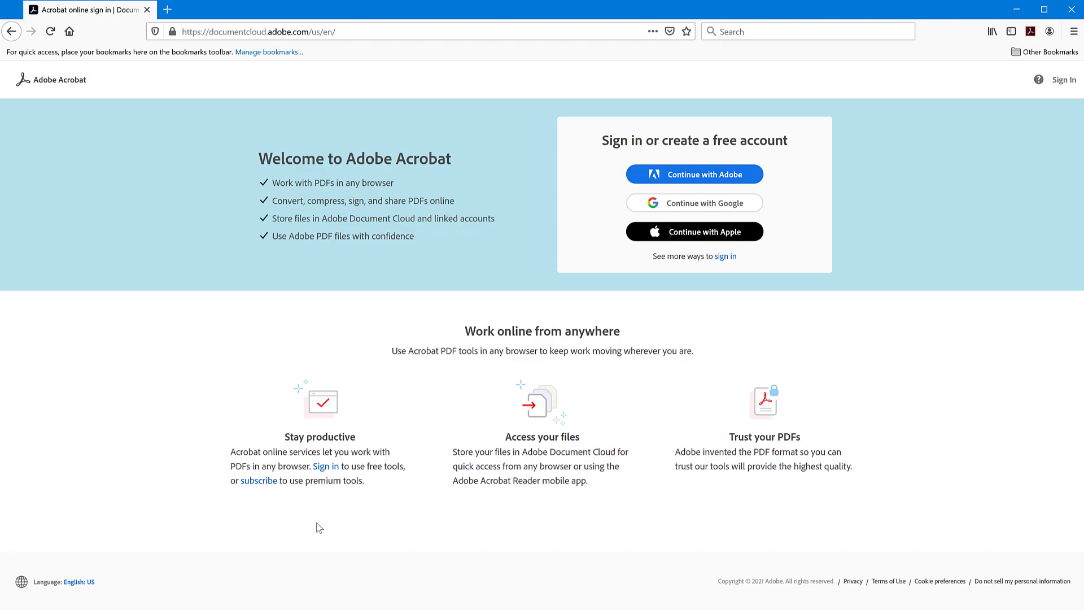
mouse_move(320, 513)
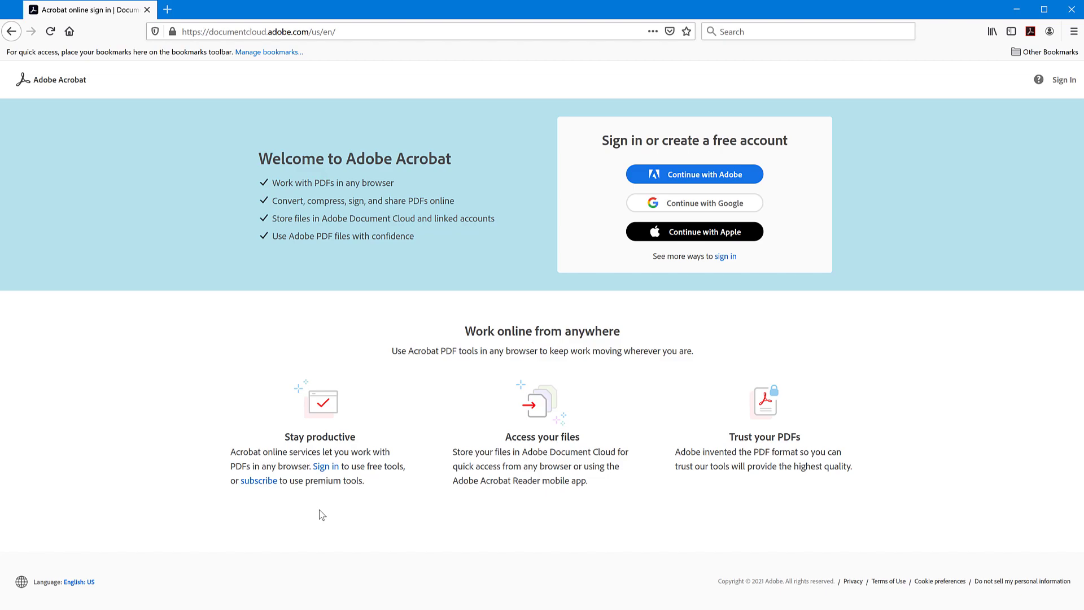
mouse_move(317, 508)
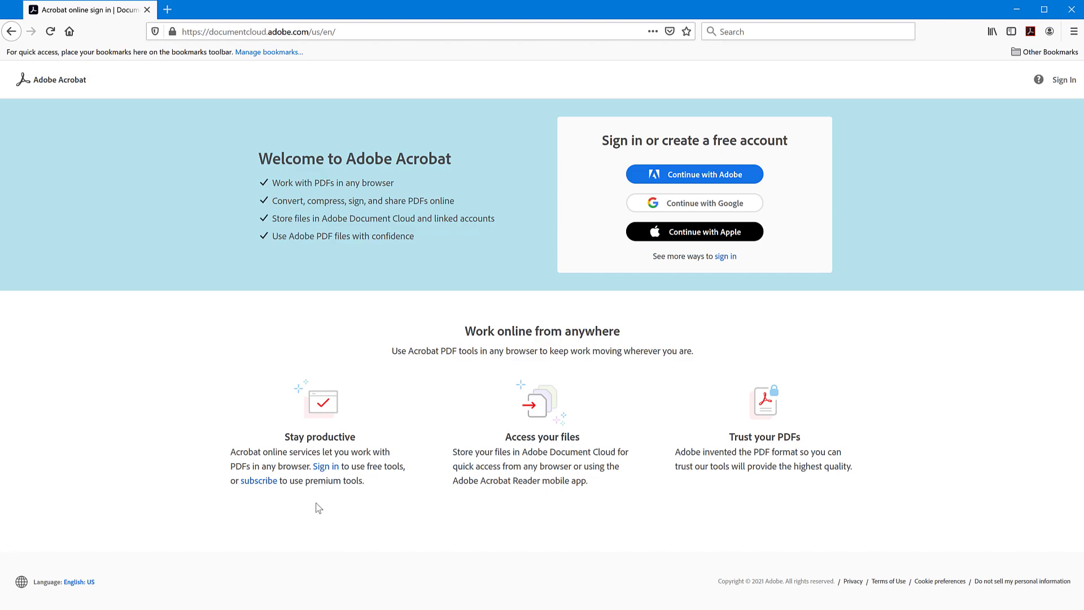
mouse_move(668, 308)
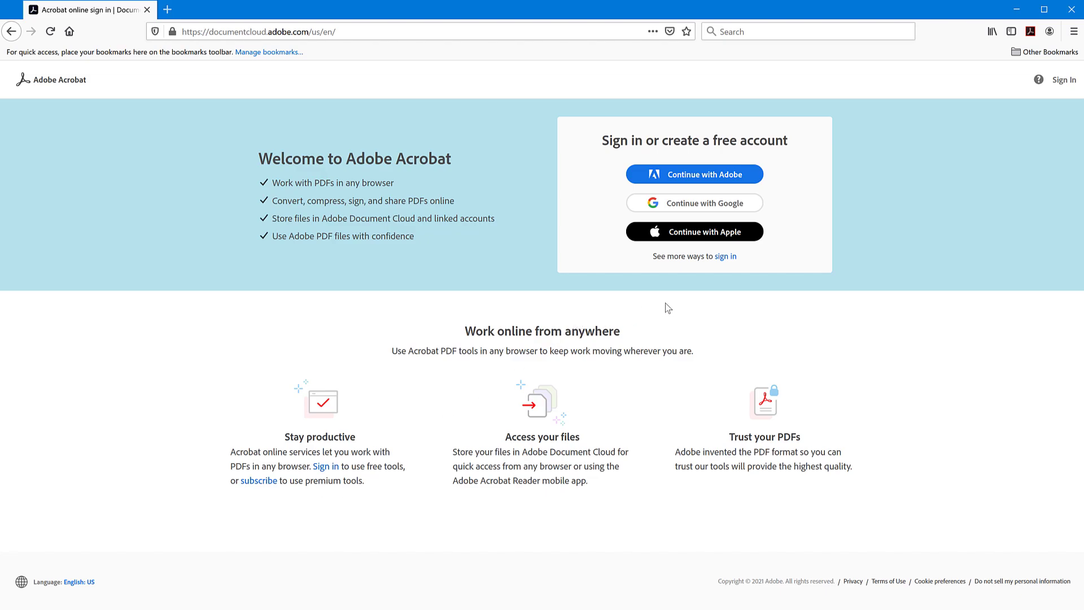
mouse_move(669, 307)
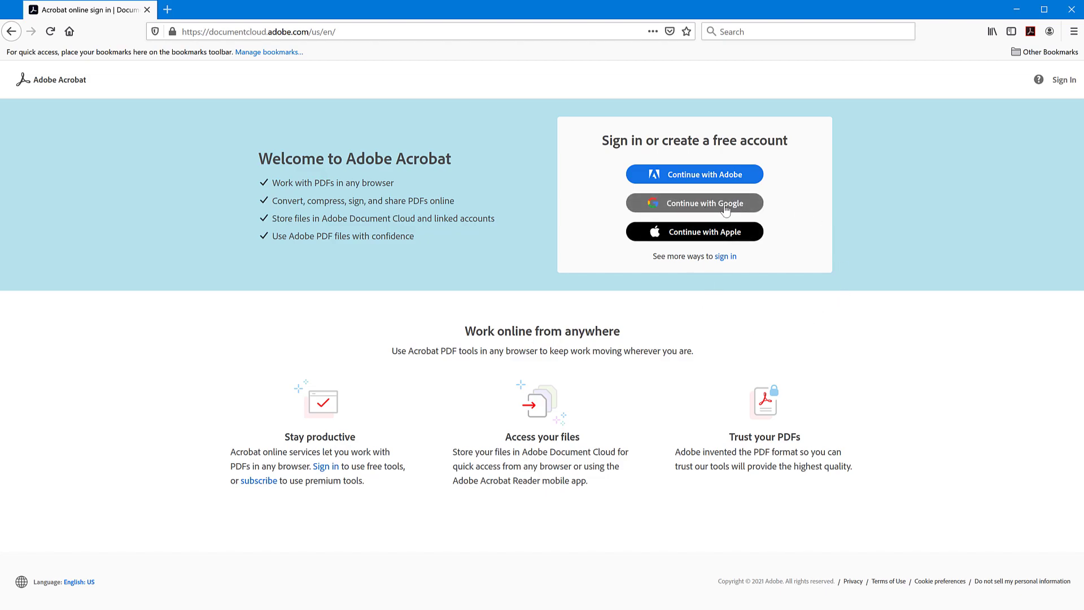
mouse_move(738, 328)
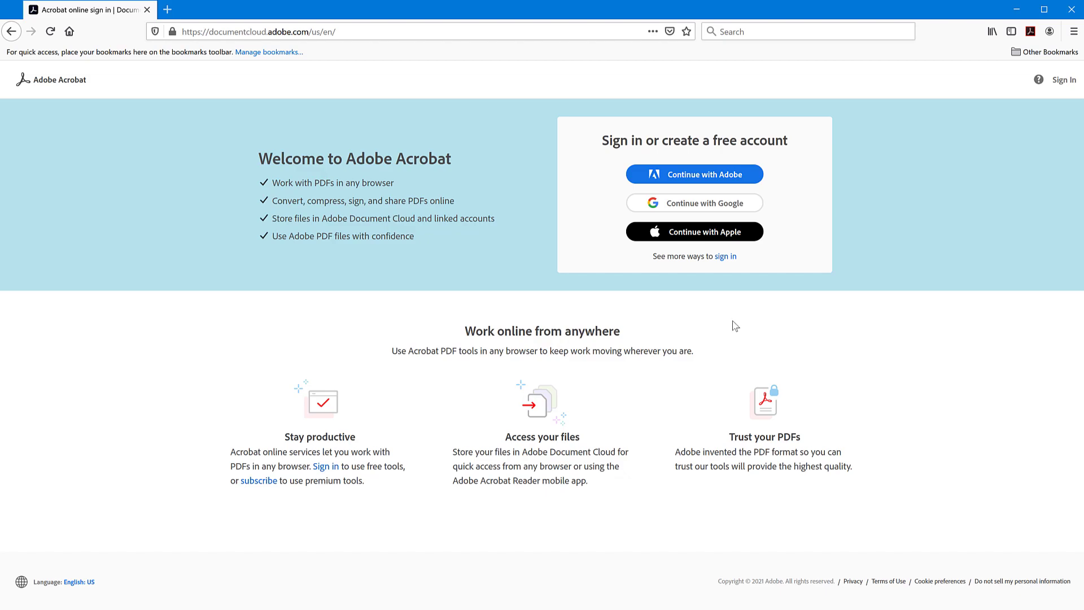
mouse_move(412, 260)
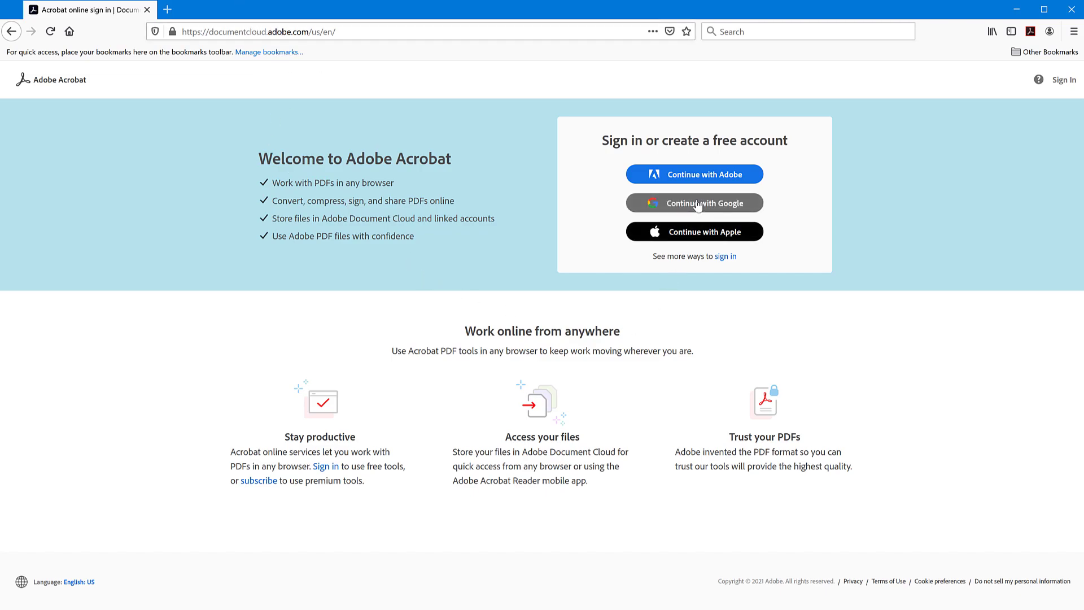
Sign in with Google and open the PDF to JPG tool from the Convert menu.
click(694, 203)
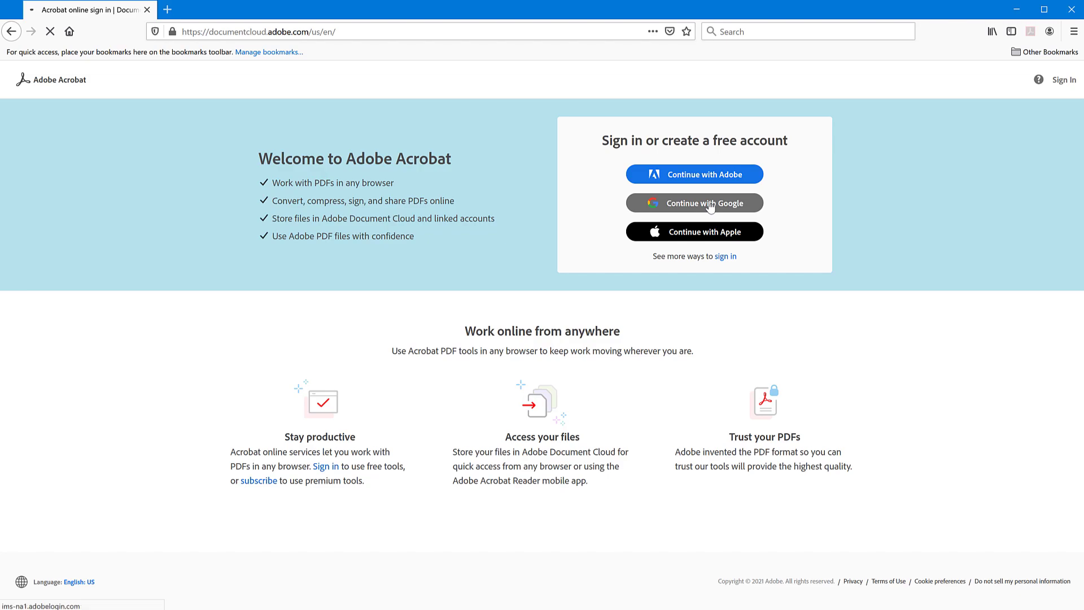
click(694, 203)
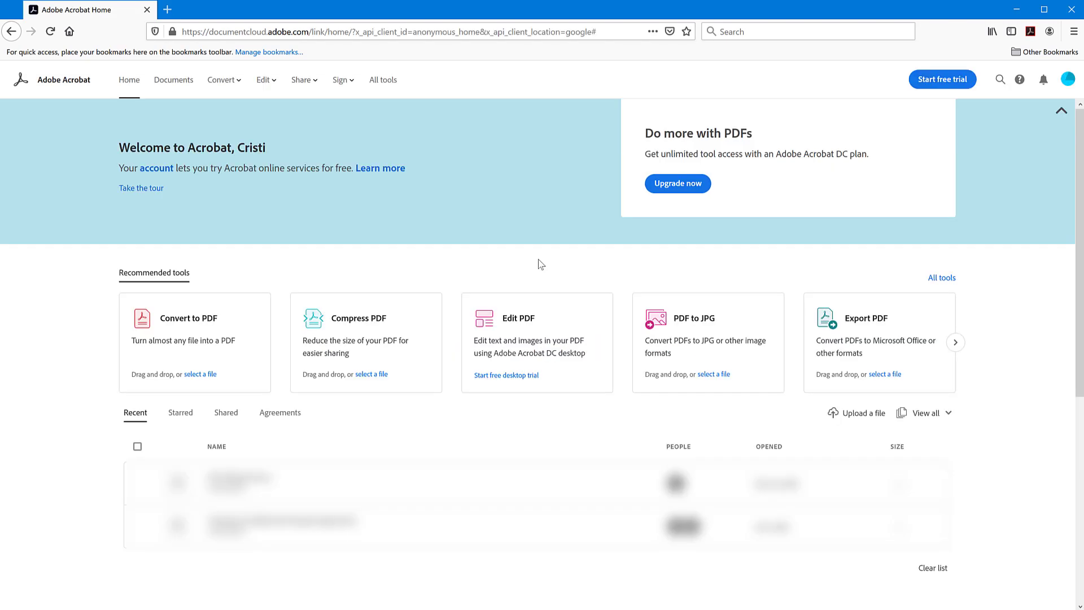
mouse_move(426, 85)
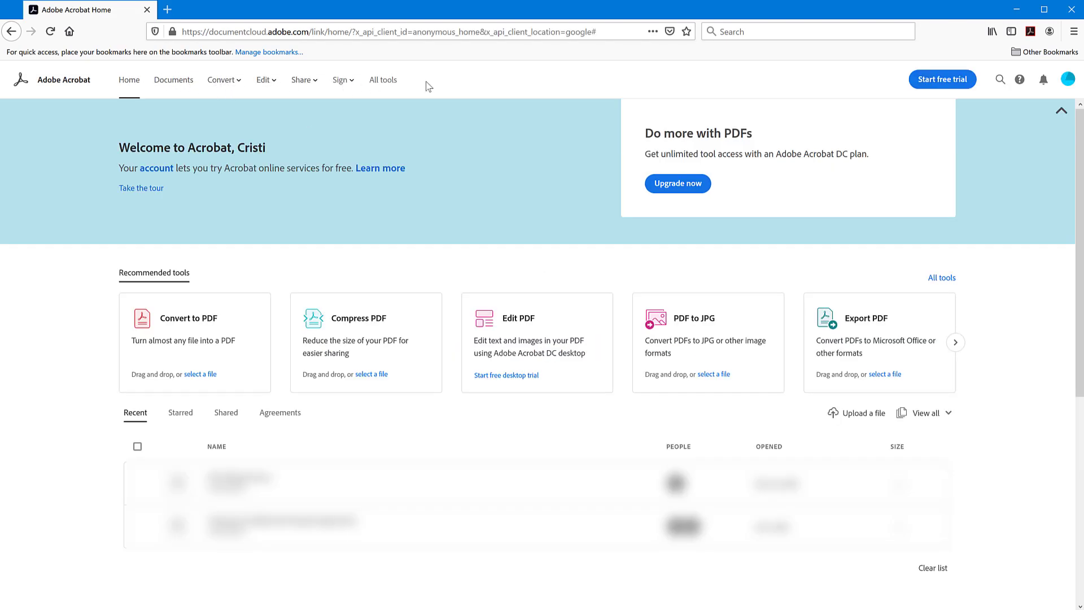
click(222, 80)
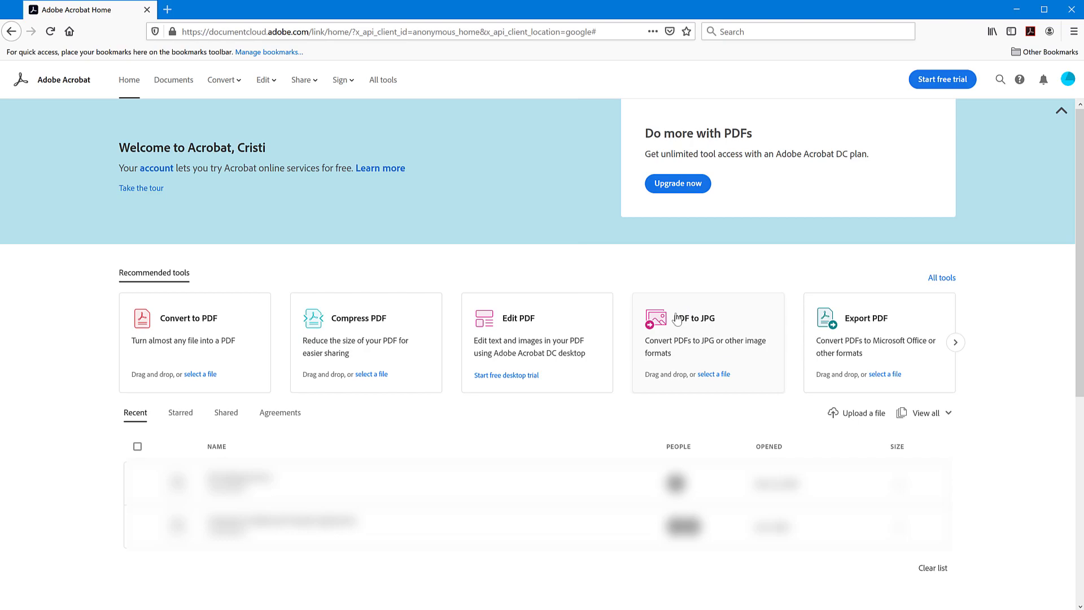
click(221, 80)
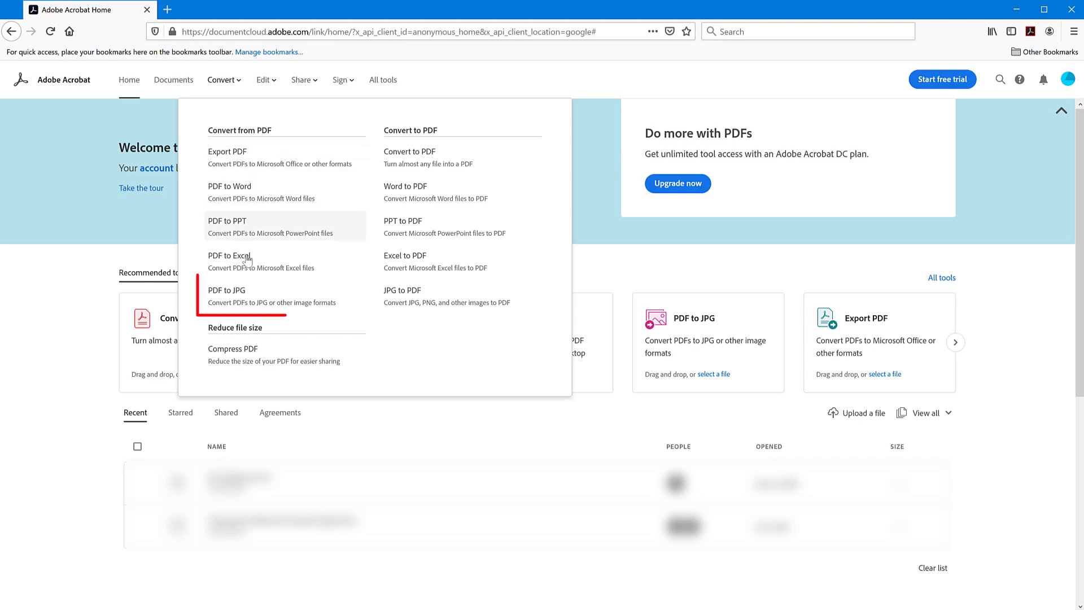
mouse_move(255, 296)
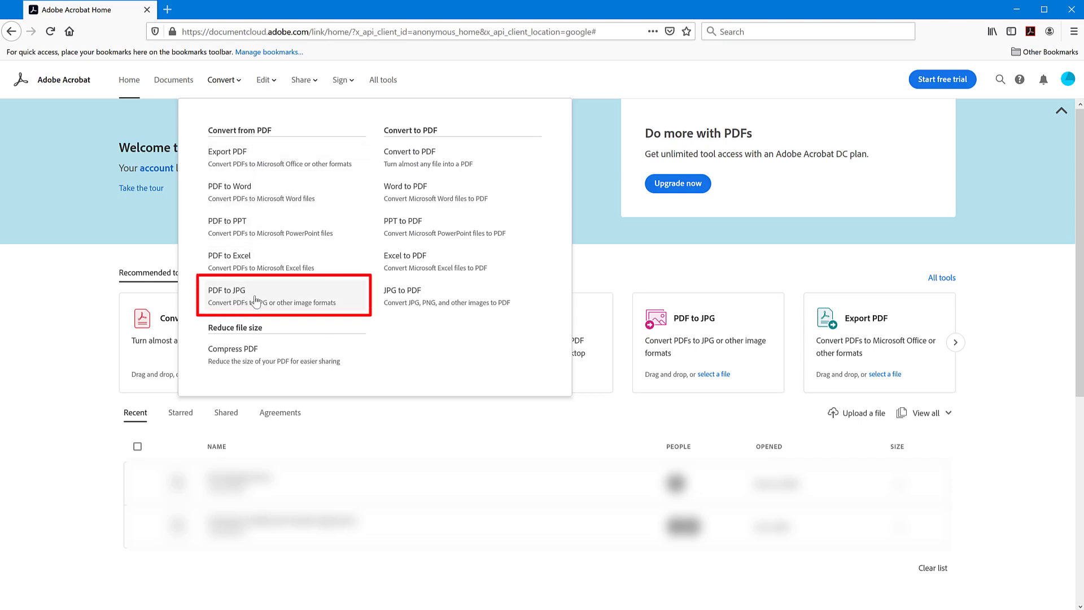
click(256, 295)
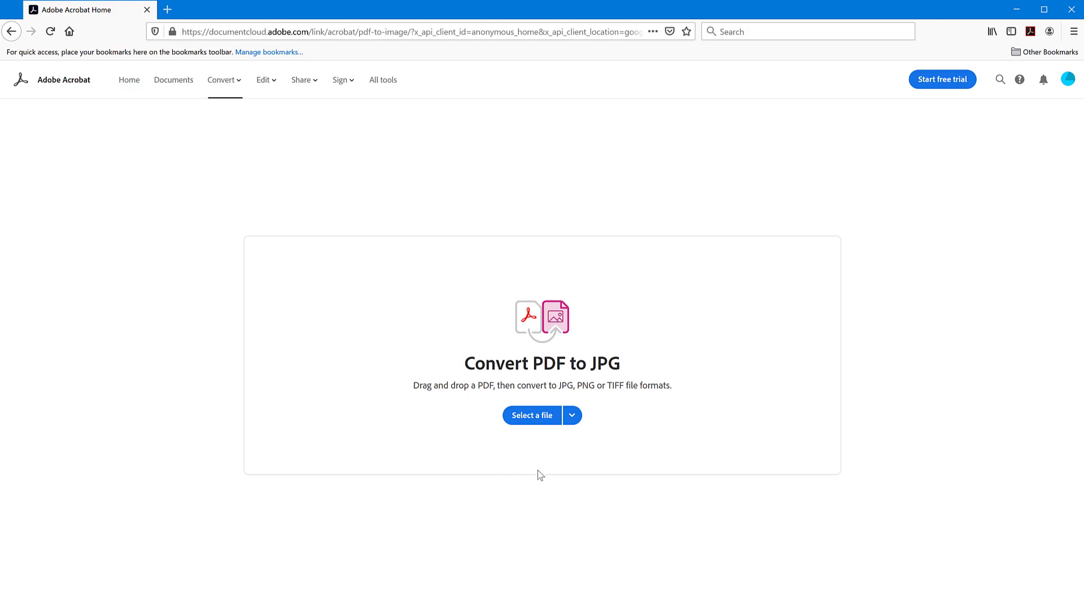
mouse_move(905, 170)
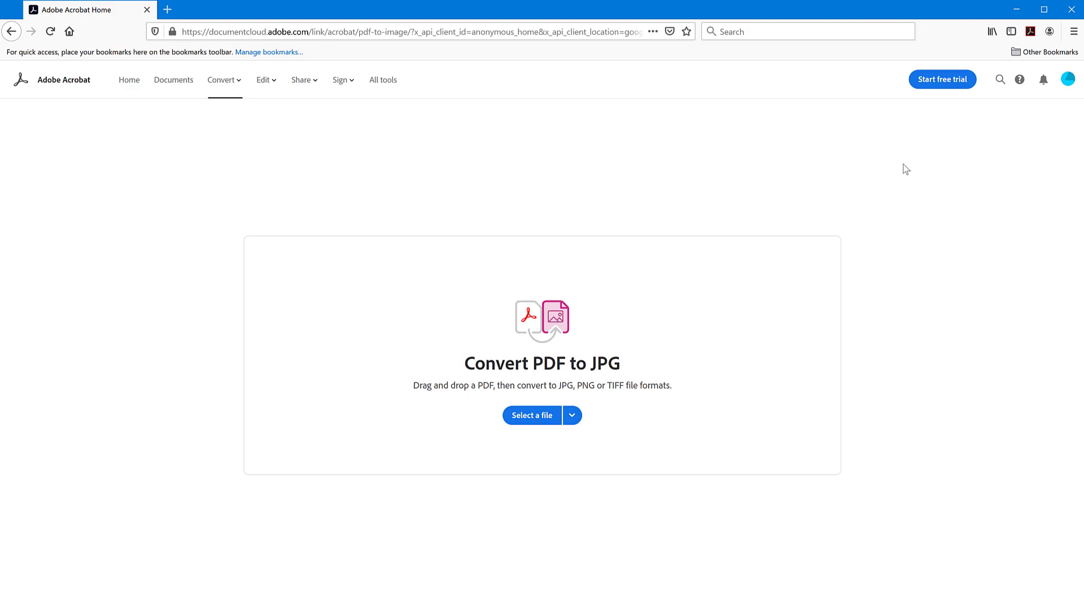
mouse_move(953, 170)
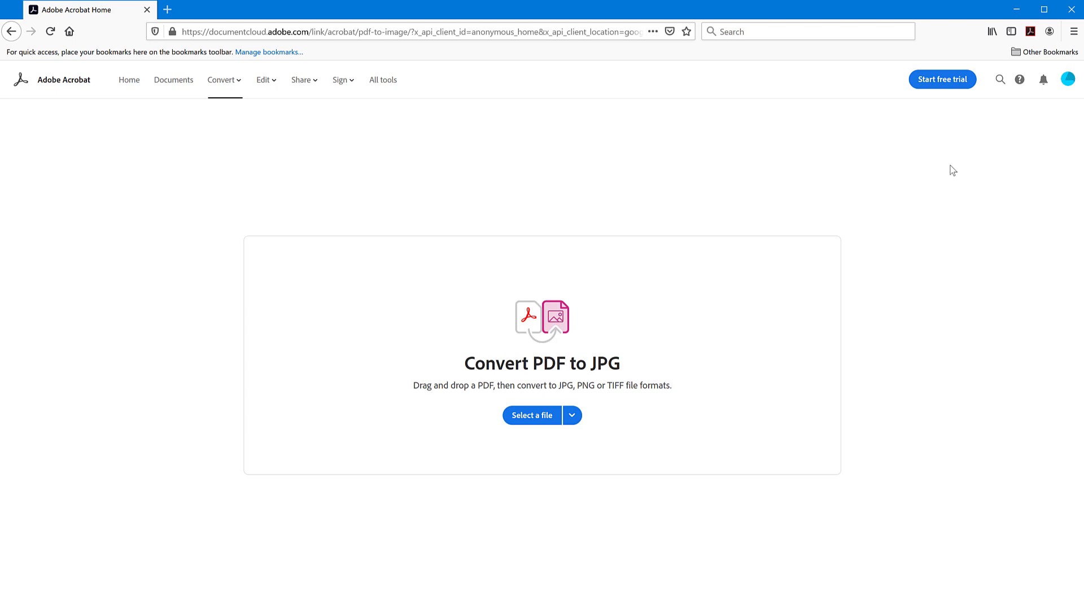
mouse_move(910, 293)
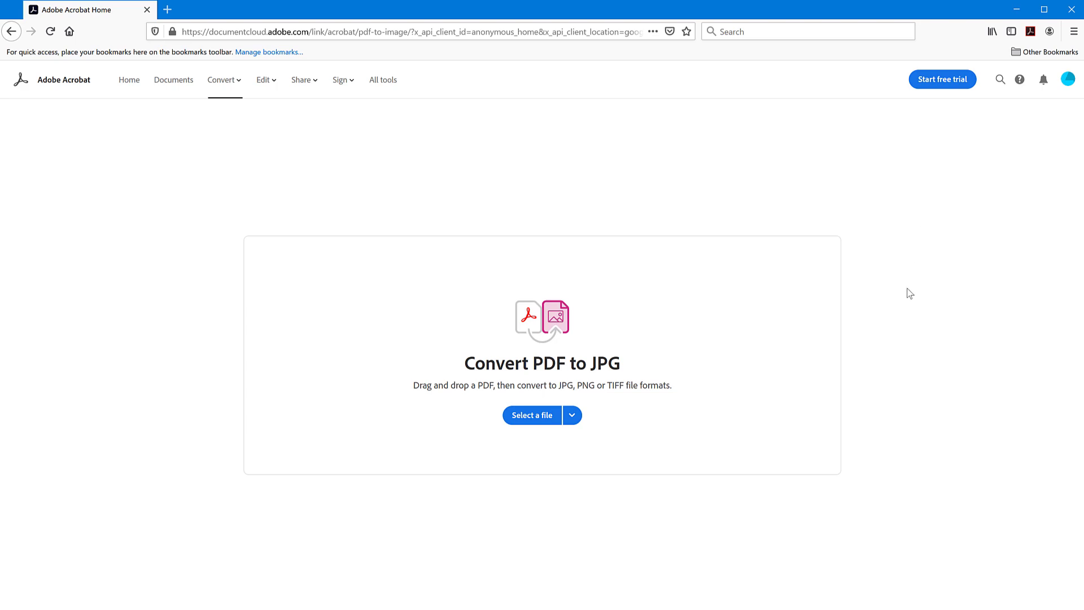
mouse_move(643, 311)
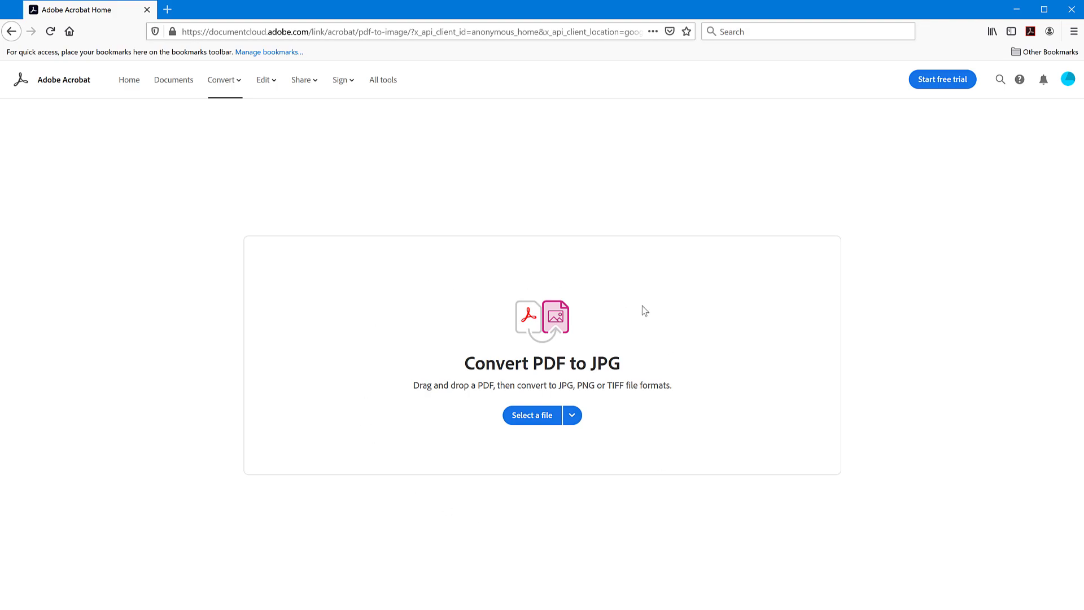
mouse_move(613, 372)
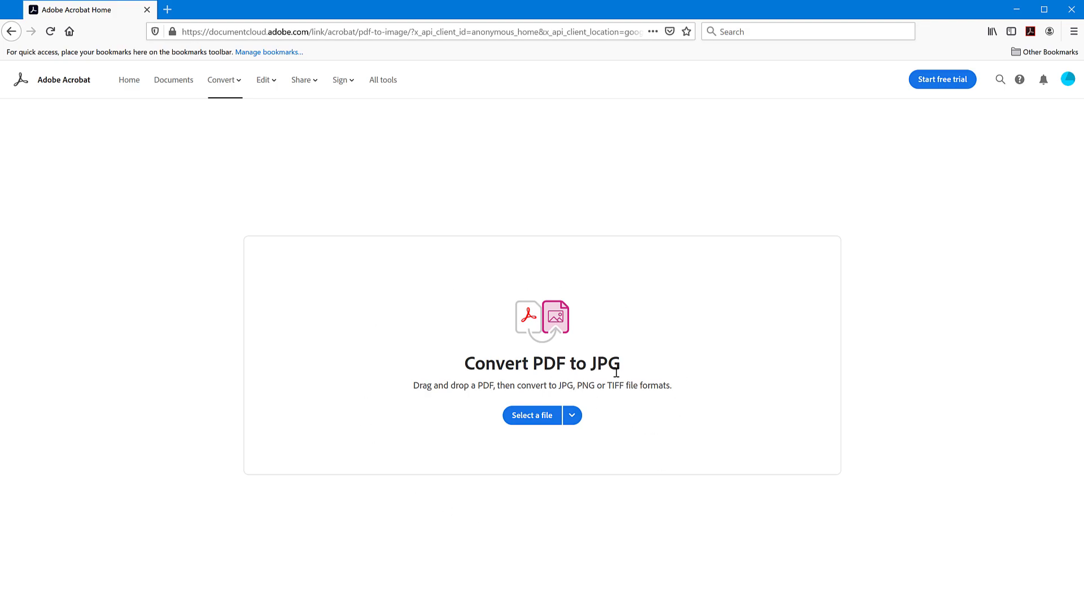
mouse_move(581, 459)
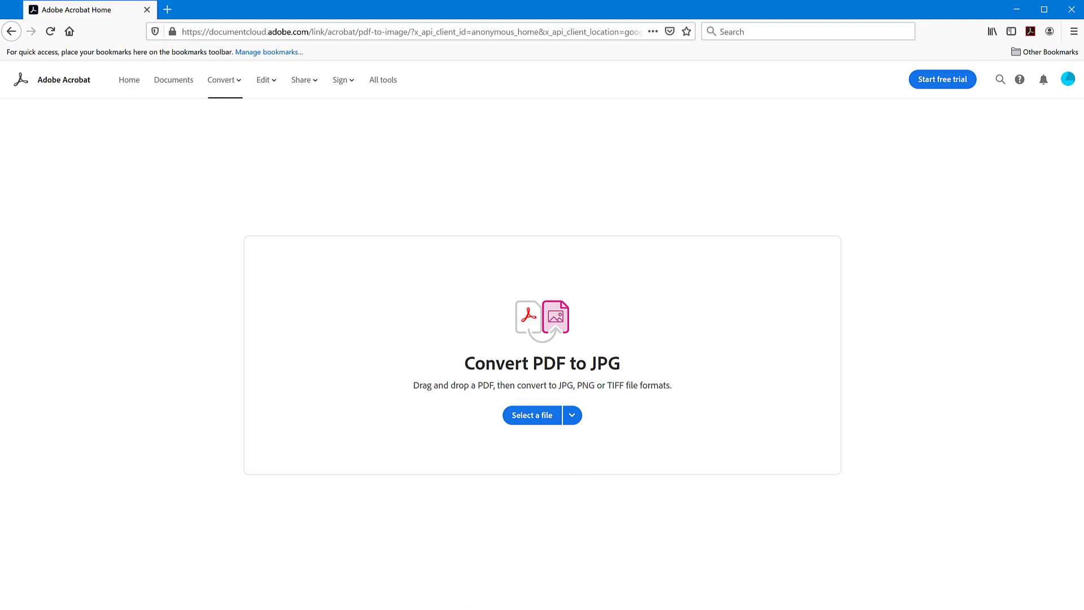
Drag the Portfolio A3 H Reduced PDF from File Explorer onto the converter page.
click(531, 415)
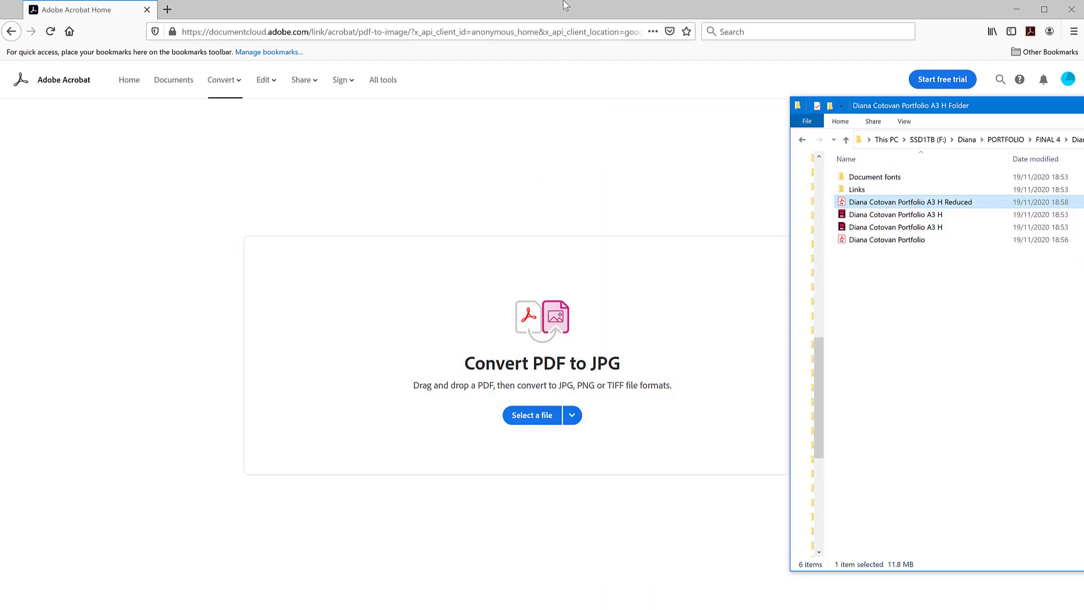
click(531, 415)
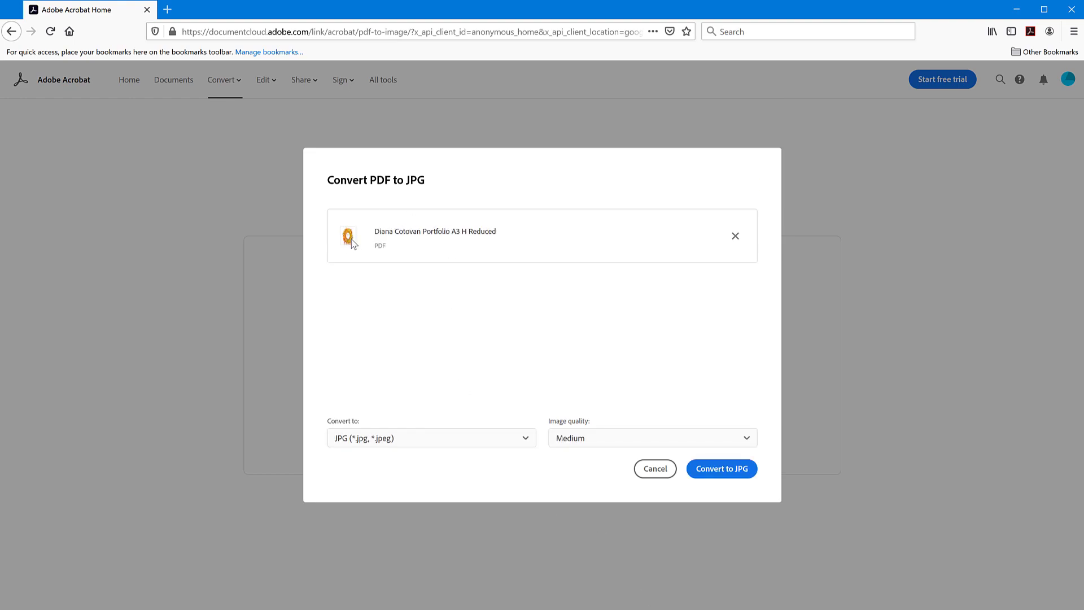
mouse_move(521, 234)
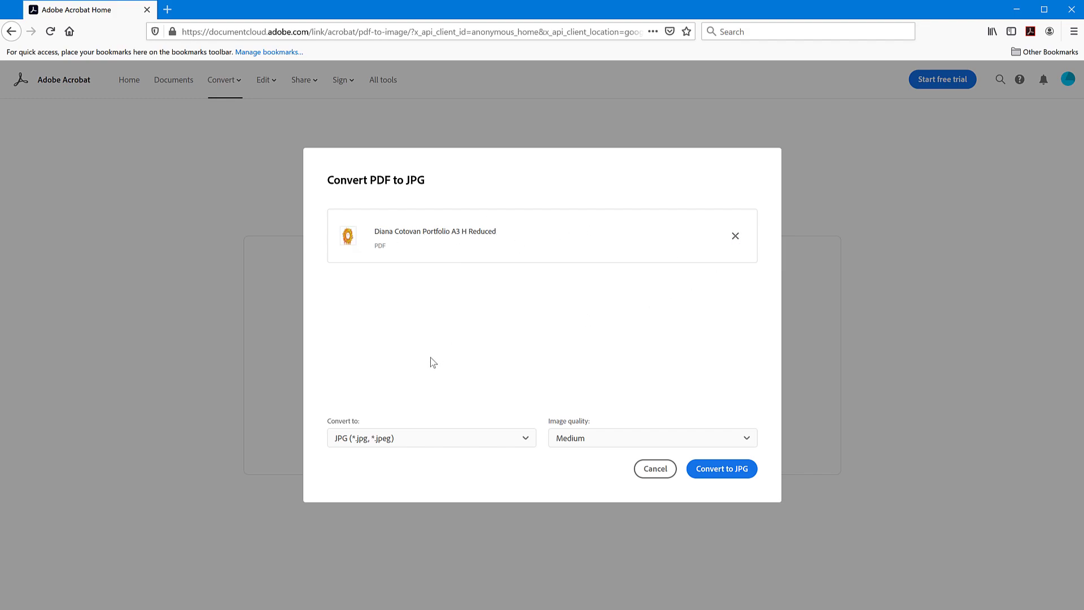
mouse_move(373, 445)
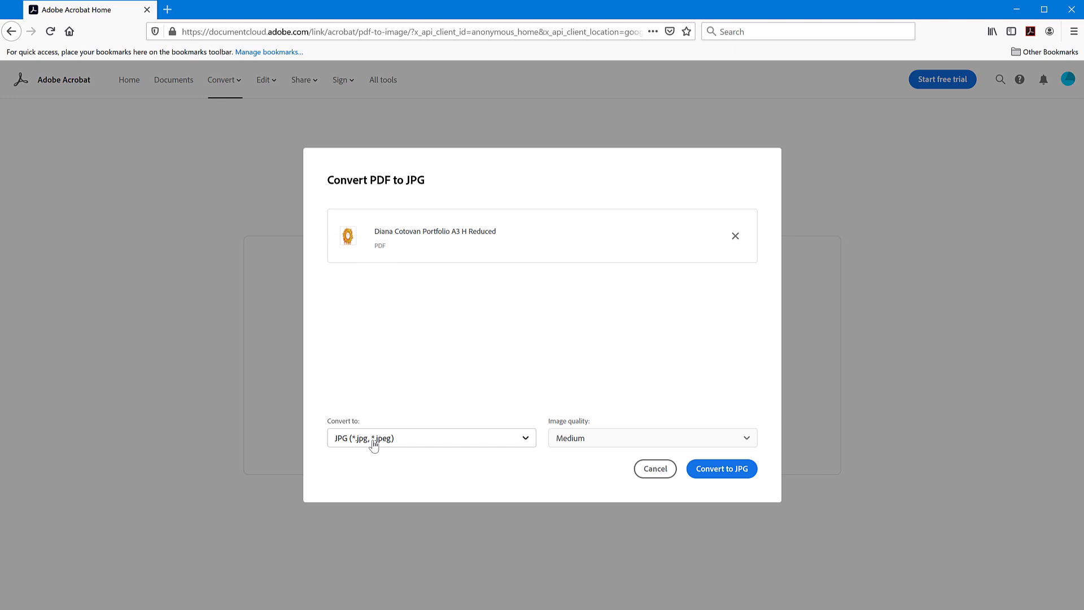
mouse_move(390, 447)
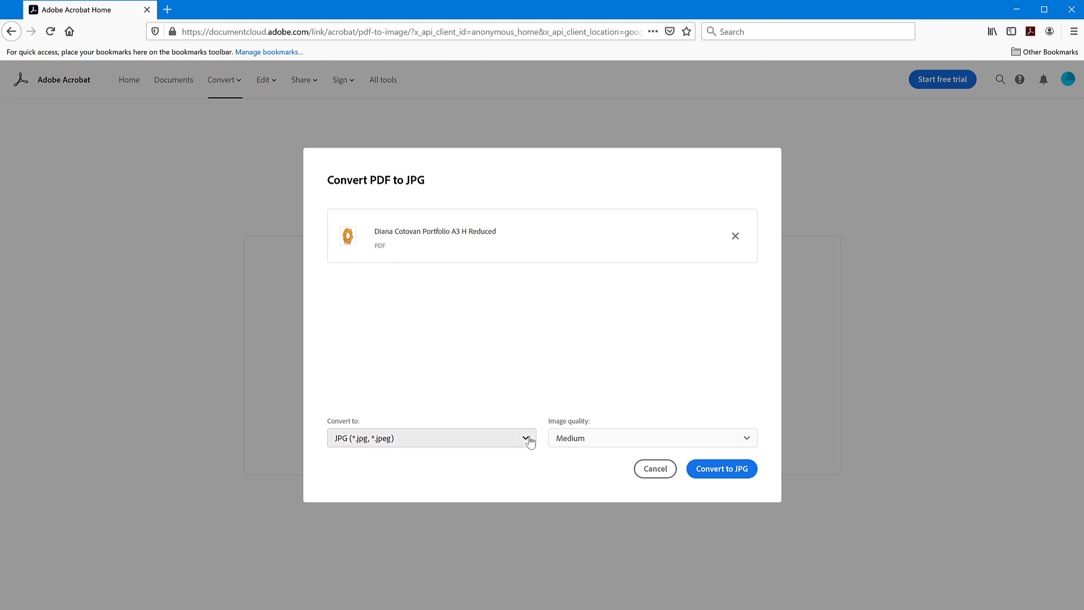
Review the output formats, keep JPG, and show the image quality options.
click(431, 437)
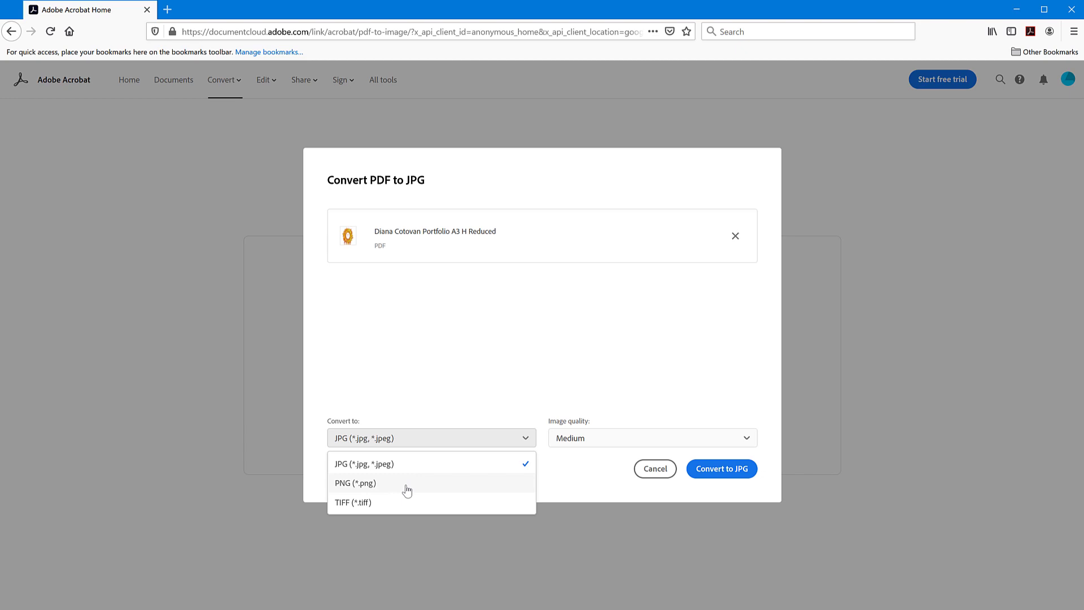
mouse_move(386, 504)
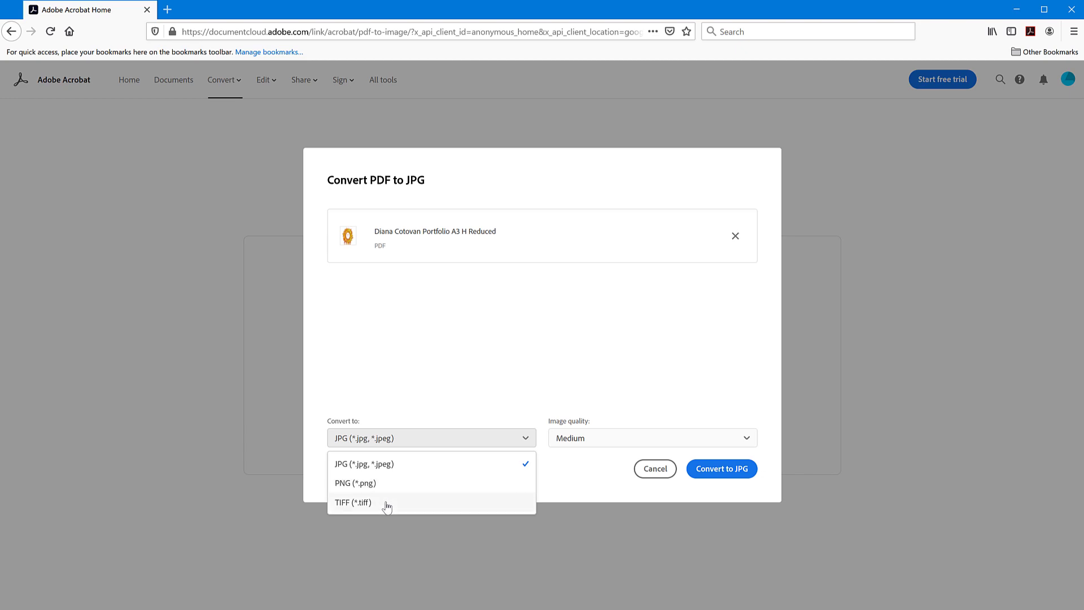
mouse_move(487, 503)
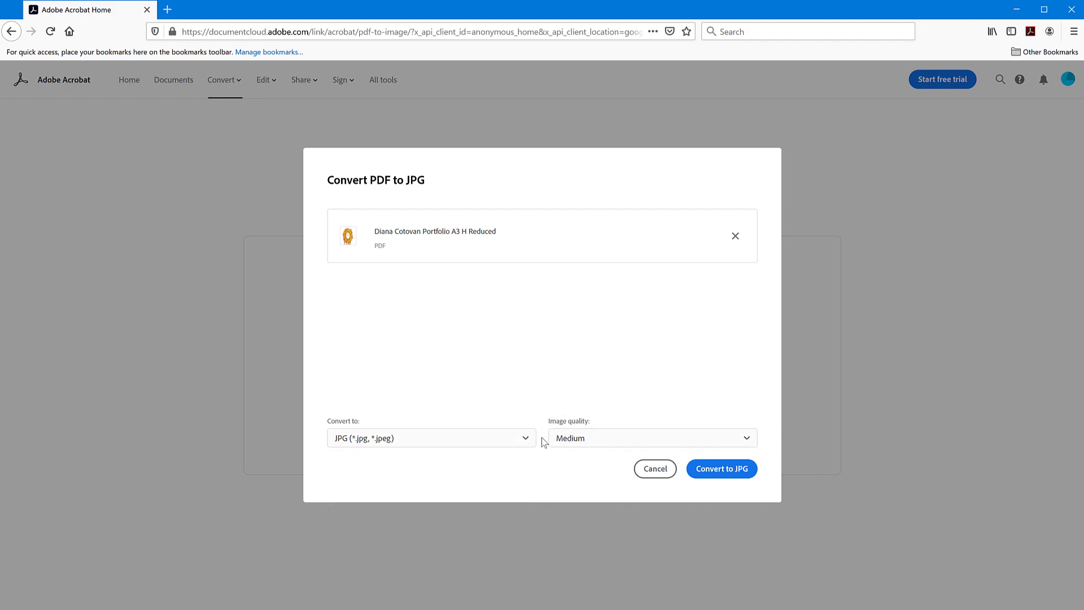
mouse_move(581, 441)
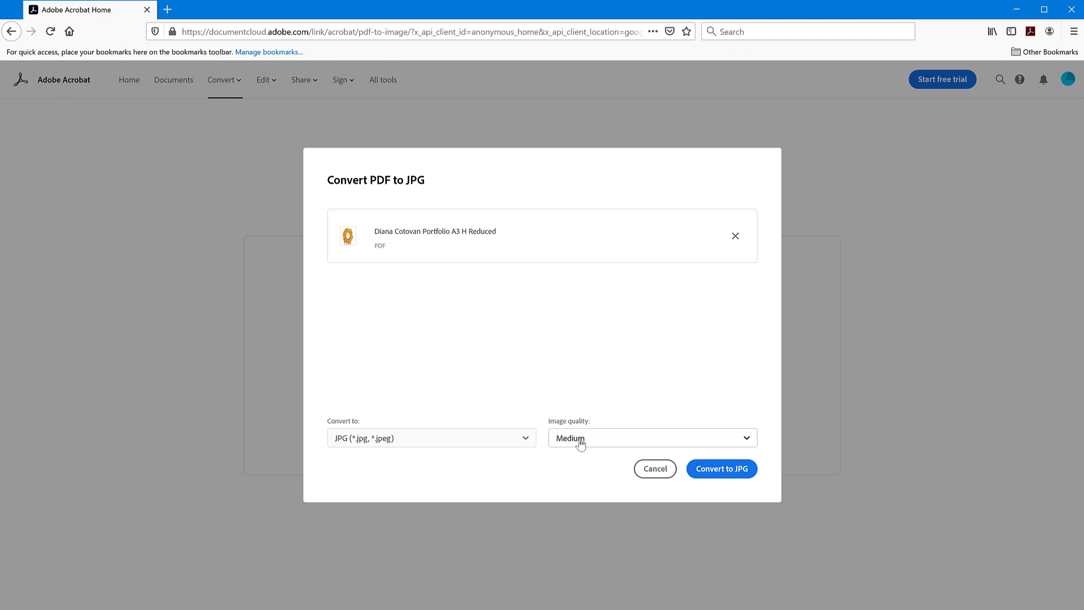
click(650, 437)
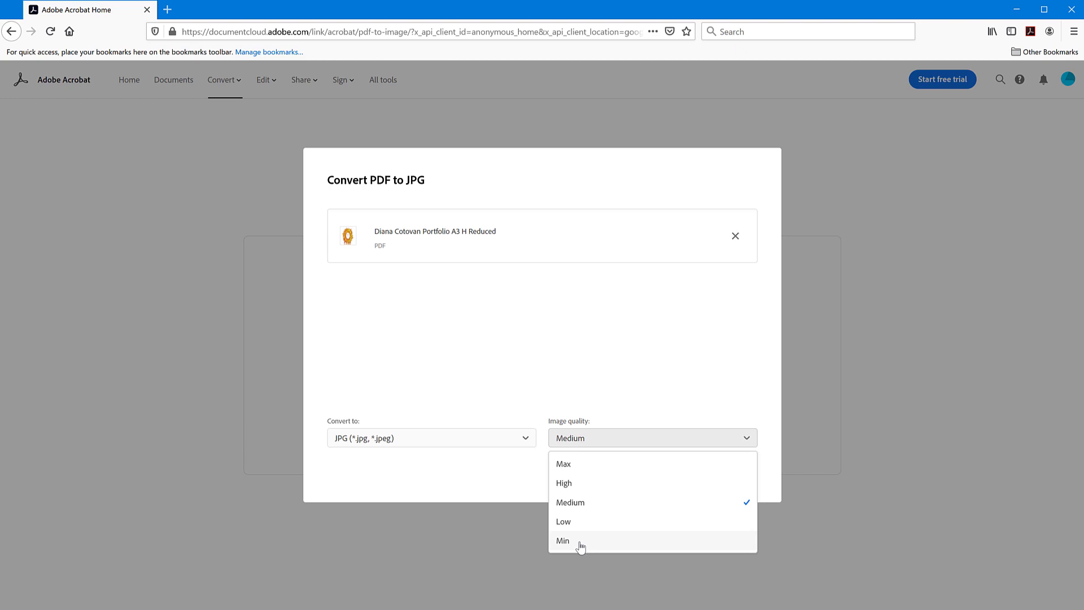
mouse_move(566, 521)
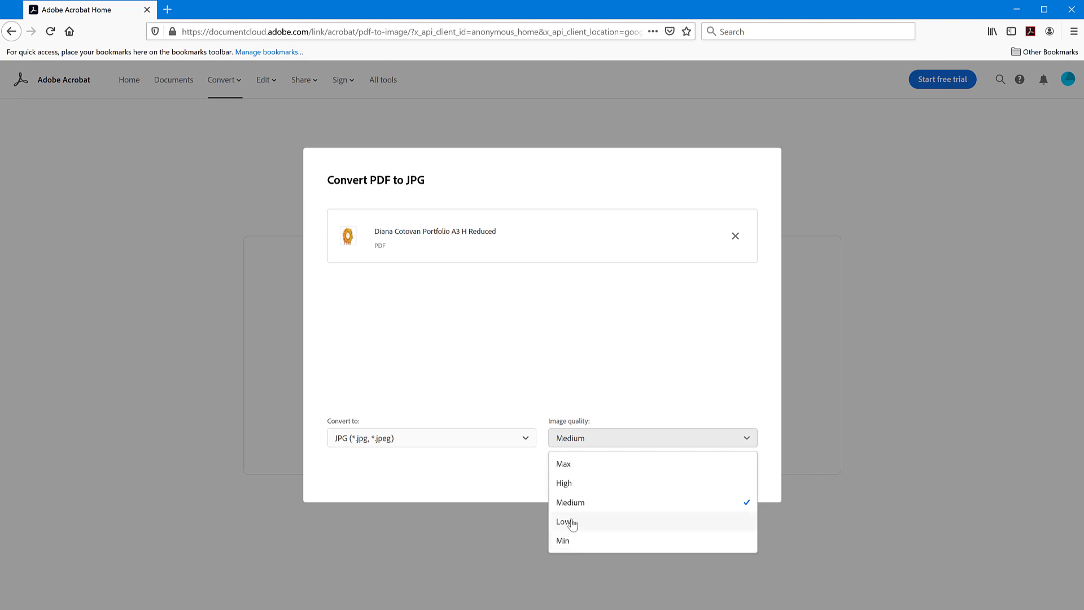
mouse_move(572, 463)
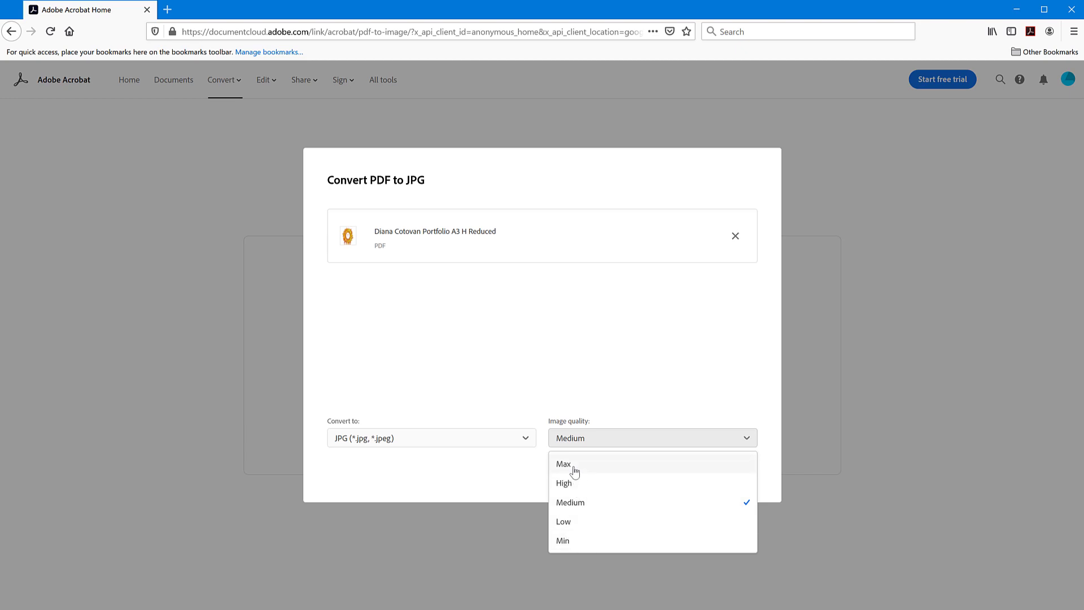
Set image quality to Max and convert the portfolio to JPG.
click(563, 463)
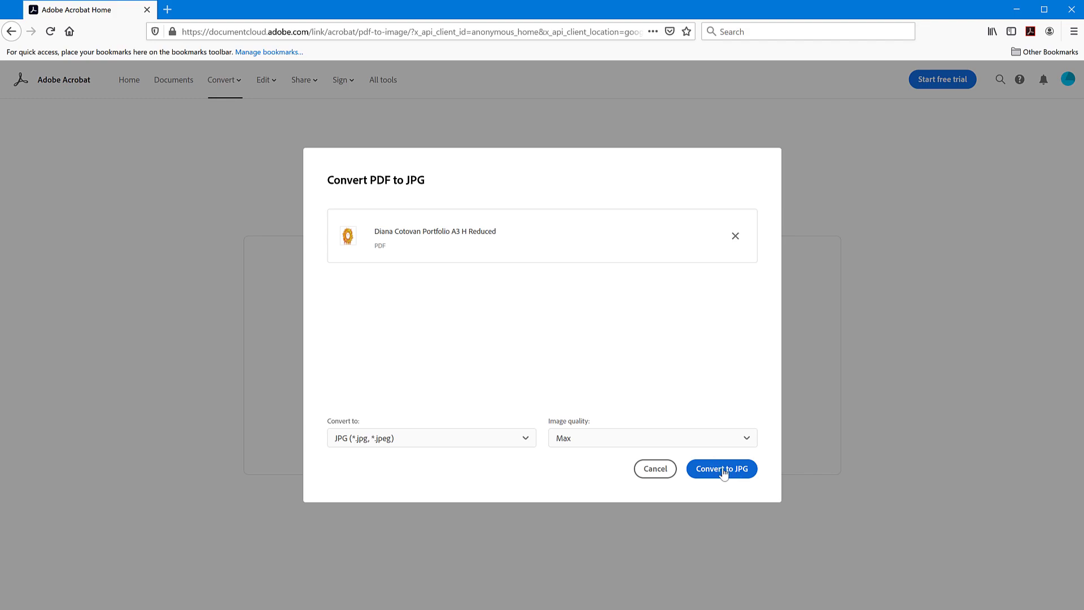
click(721, 468)
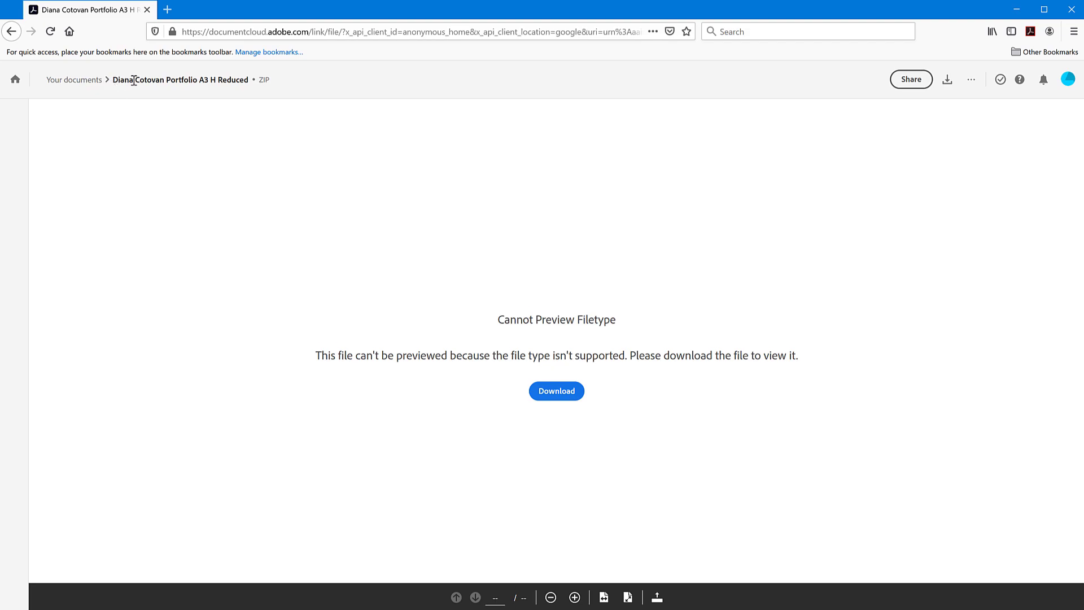
mouse_move(475, 213)
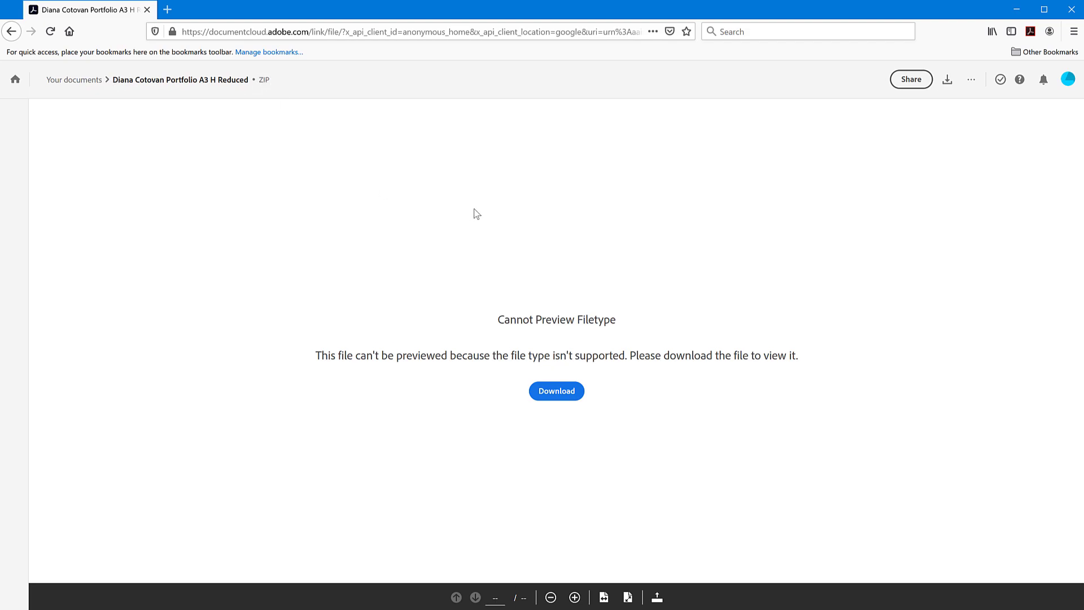
mouse_move(597, 237)
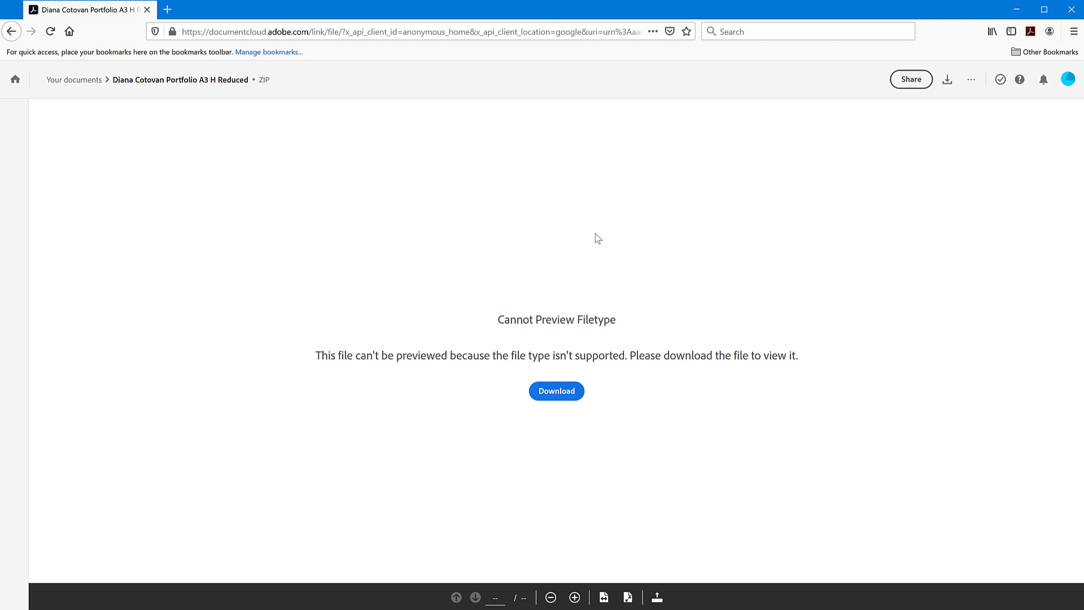
mouse_move(365, 380)
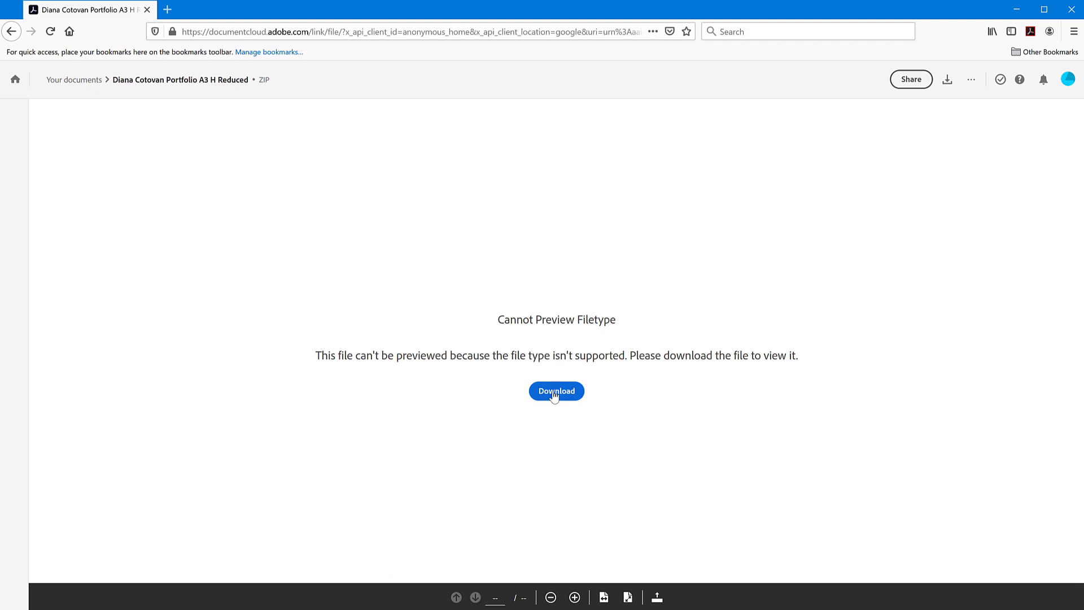
Download the converted 4.6 MB portfolio ZIP from the result page.
click(555, 391)
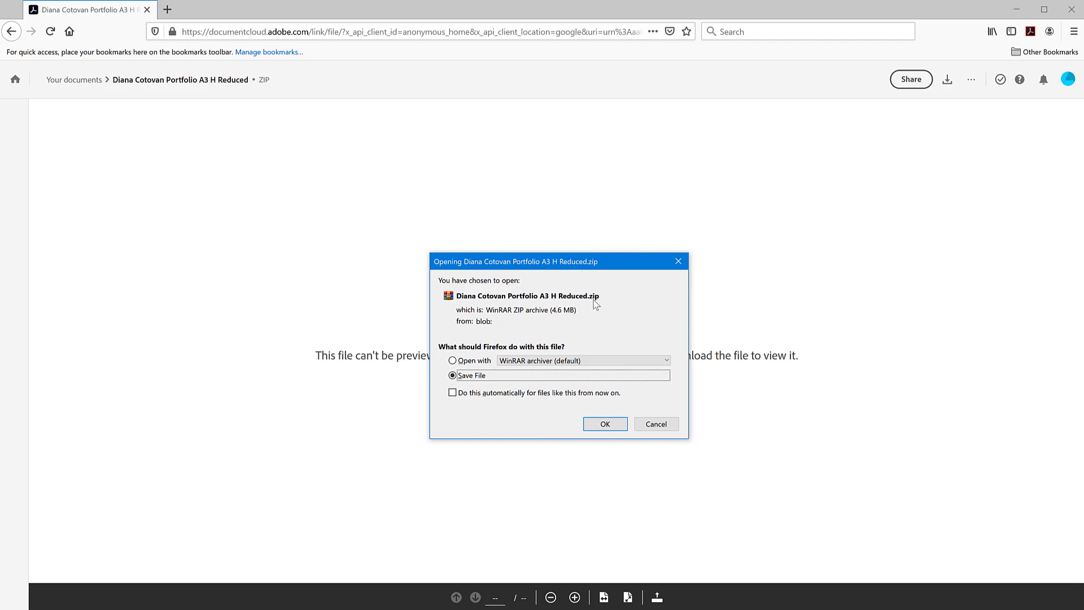
mouse_move(585, 310)
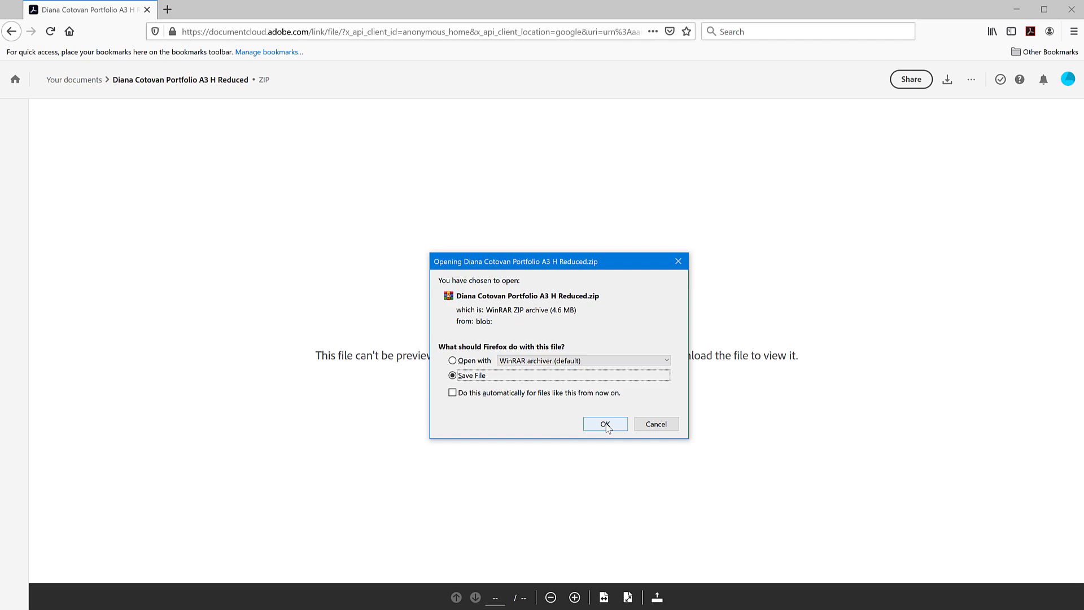
Confirm Save File for the portfolio ZIP in Firefox's download prompt.
click(603, 422)
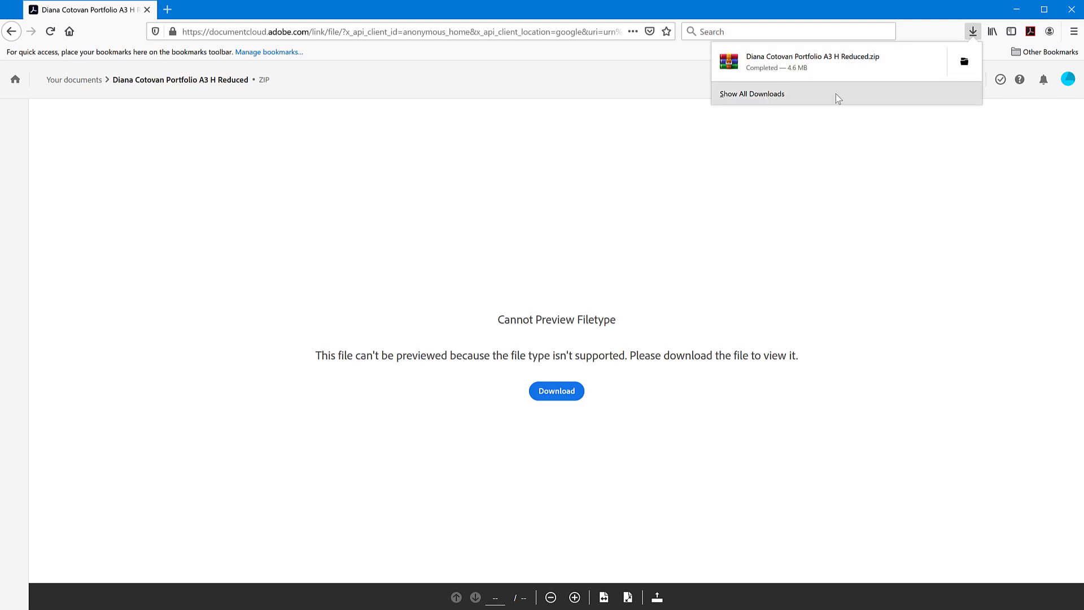
Extract the portfolio ZIP in Downloads, yielding its 33 JPG page images.
click(751, 94)
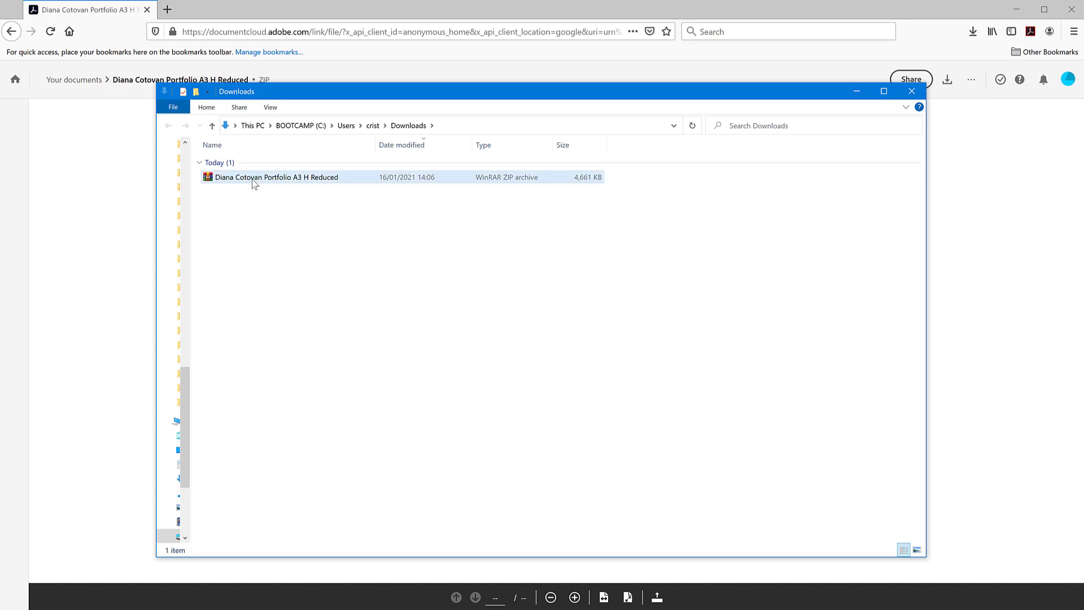
mouse_move(278, 181)
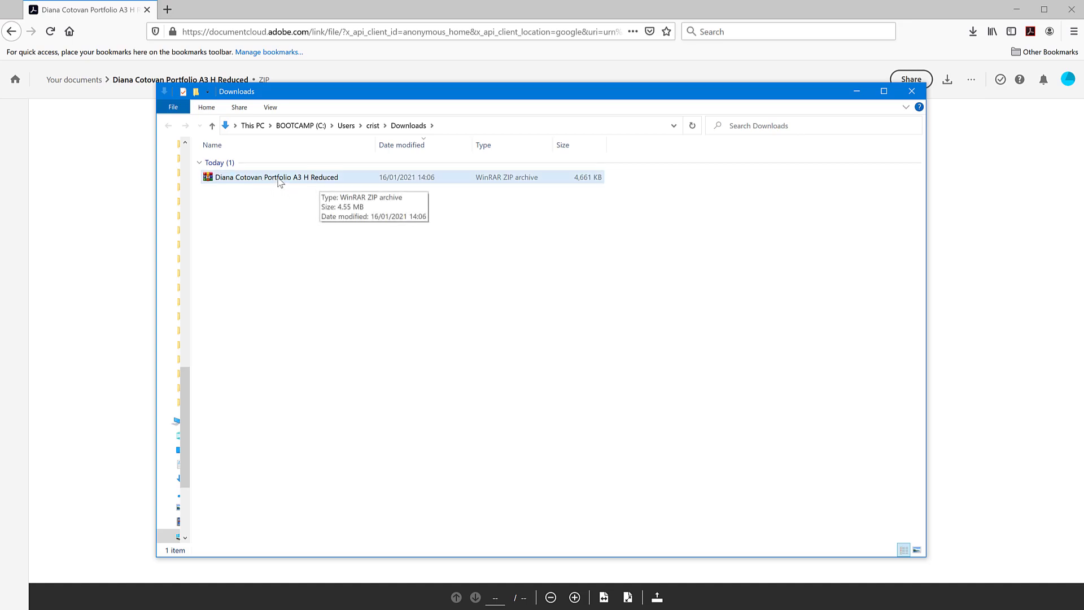
right_click(273, 176)
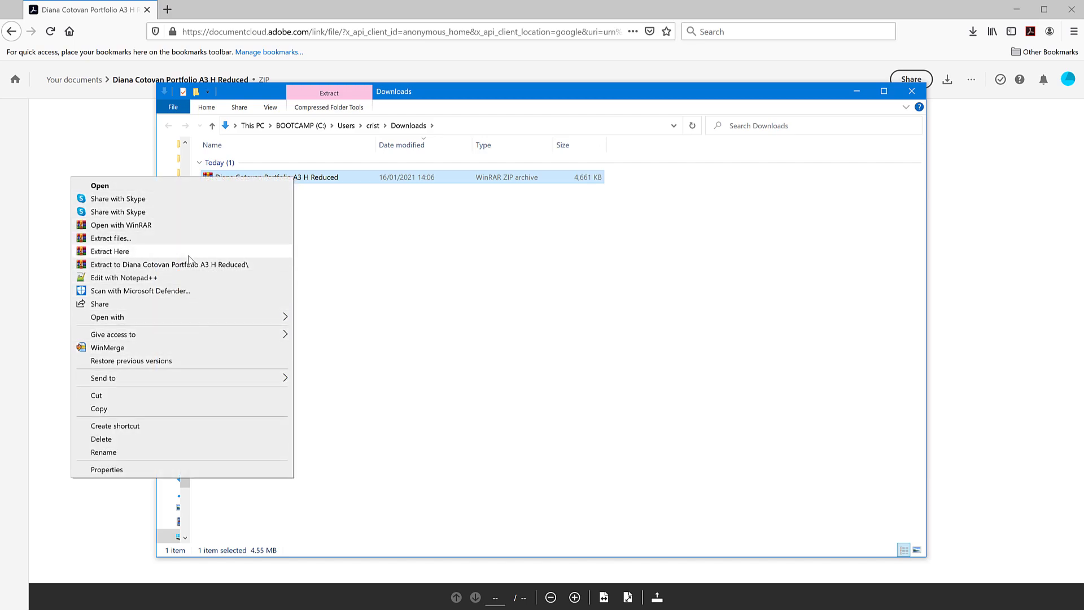
mouse_move(109, 237)
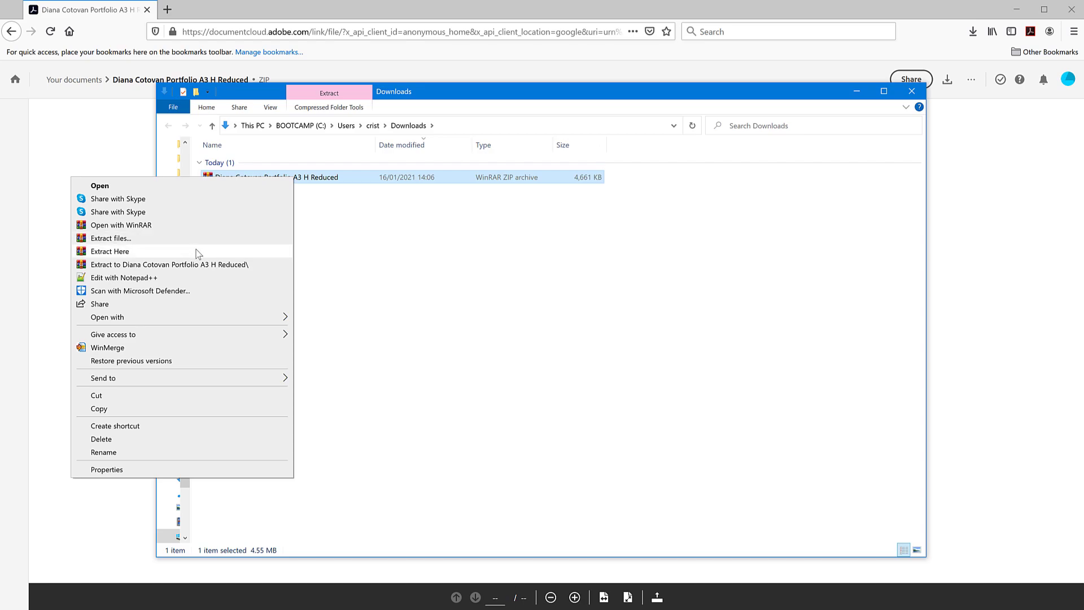
mouse_move(172, 257)
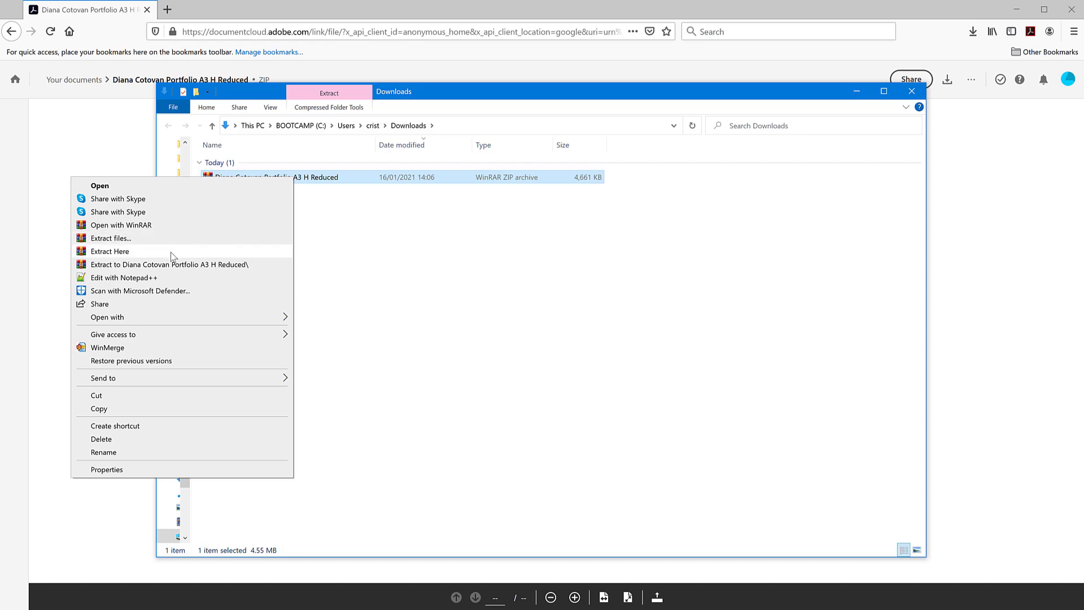
click(109, 251)
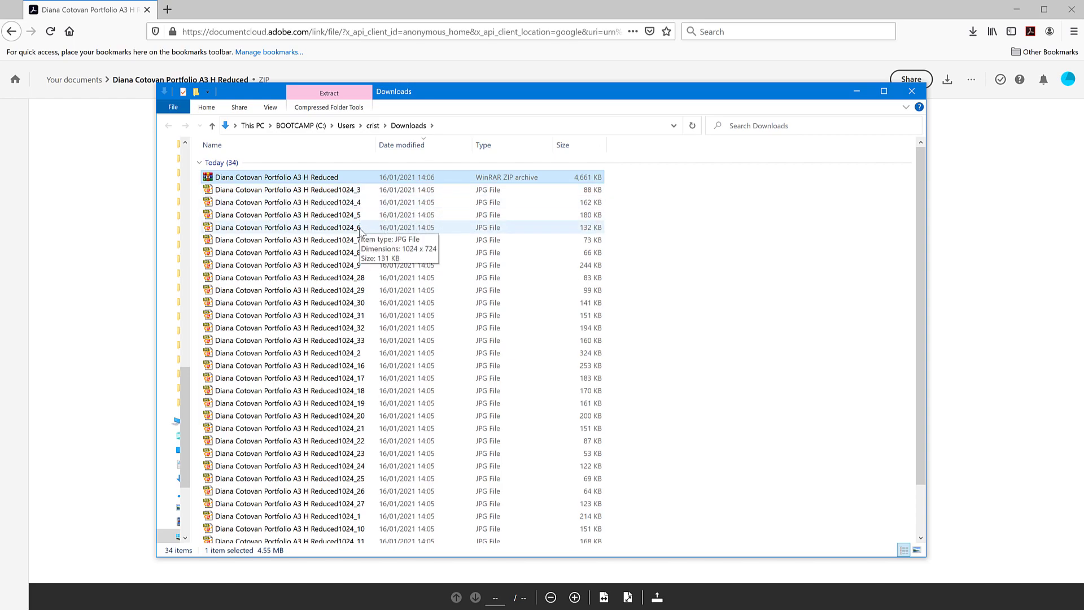
mouse_move(352, 202)
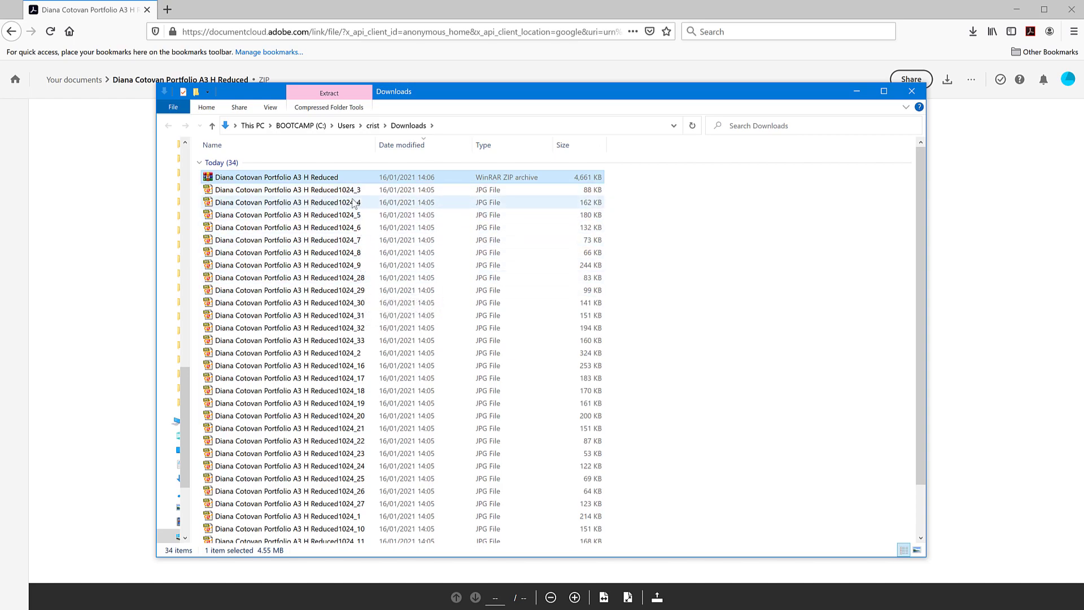
mouse_move(359, 240)
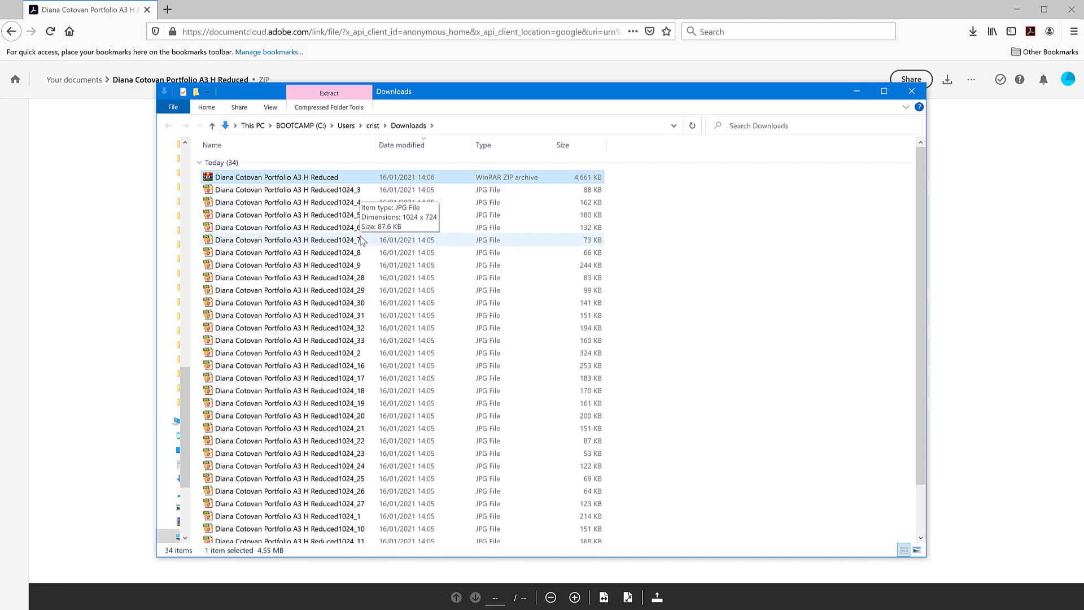
scroll(down, 3)
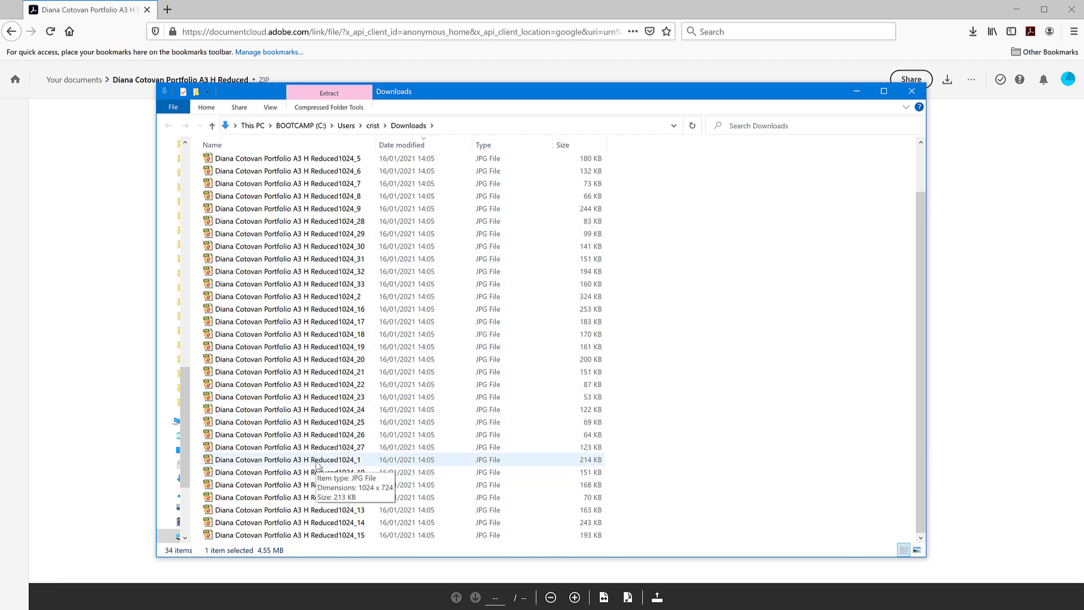
double_click(290, 460)
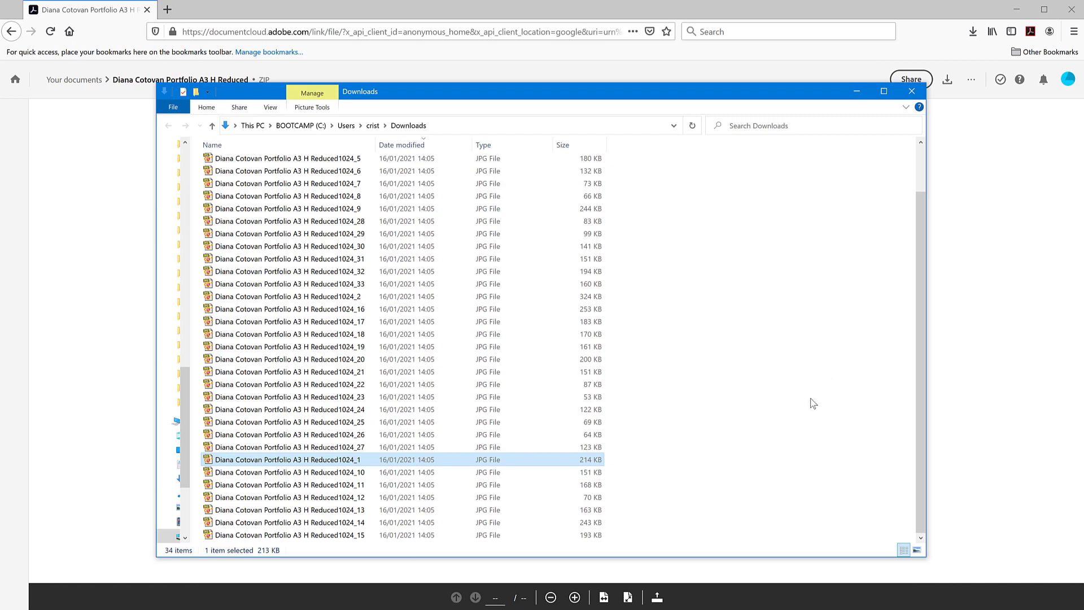
In Acrobat Pro, open File > Export To > Image for the portfolio and pick JPEG.
click(912, 90)
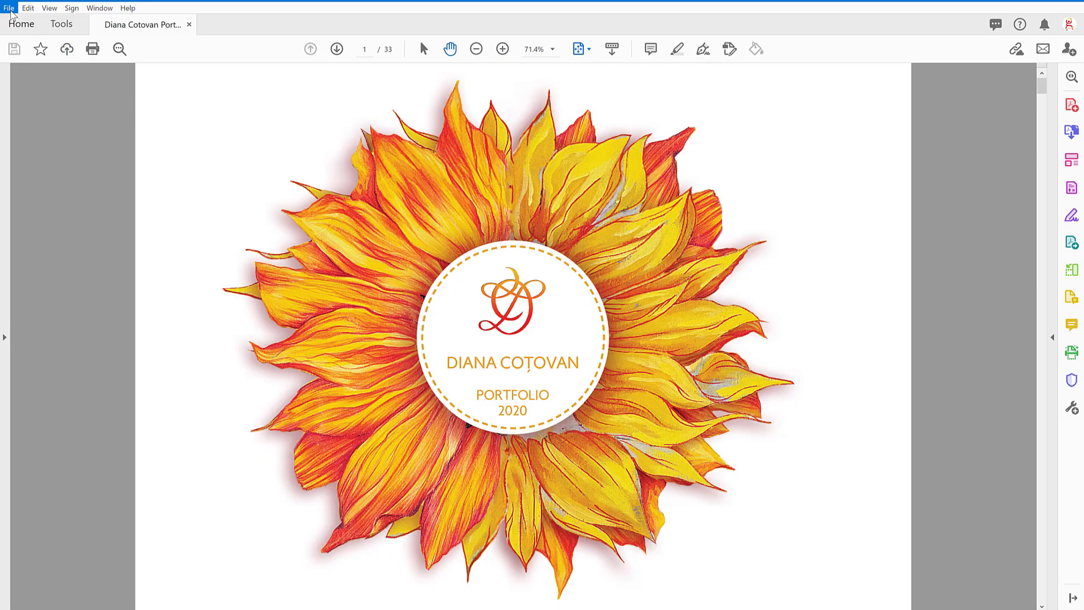
click(9, 8)
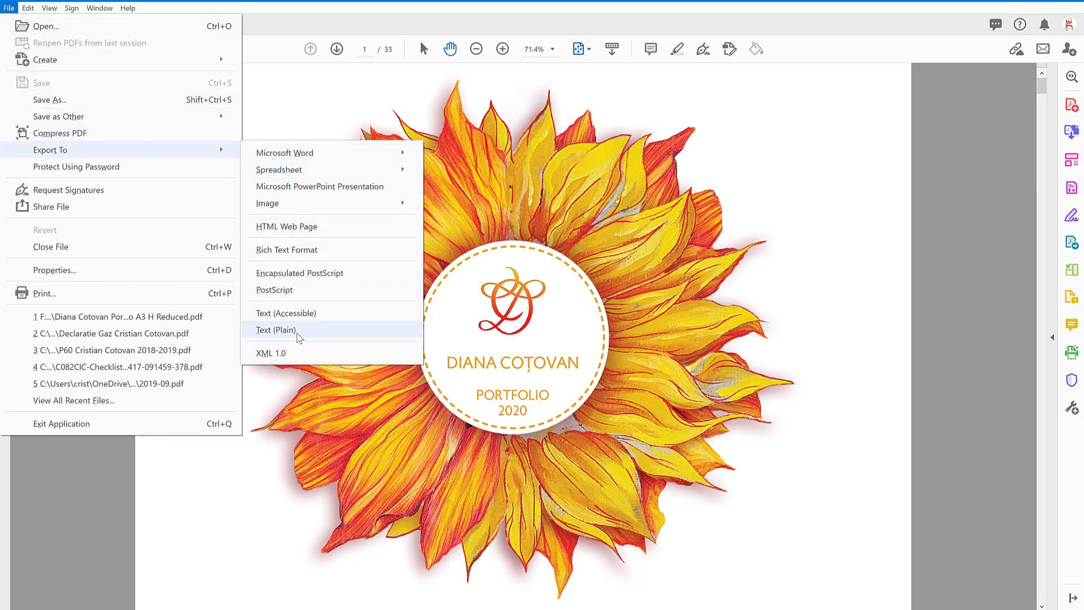
mouse_move(267, 203)
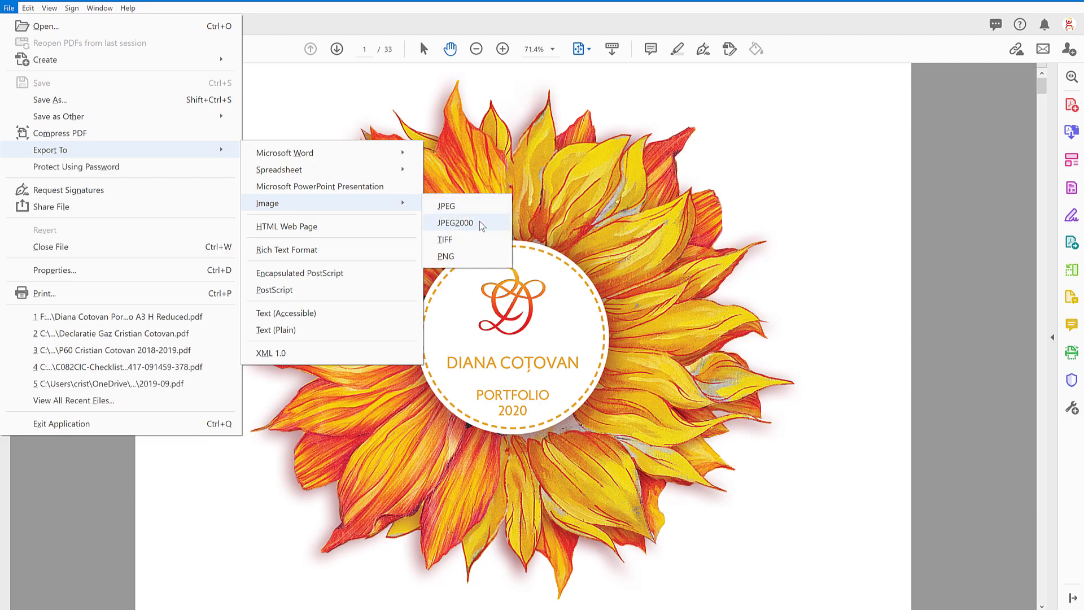
mouse_move(445, 256)
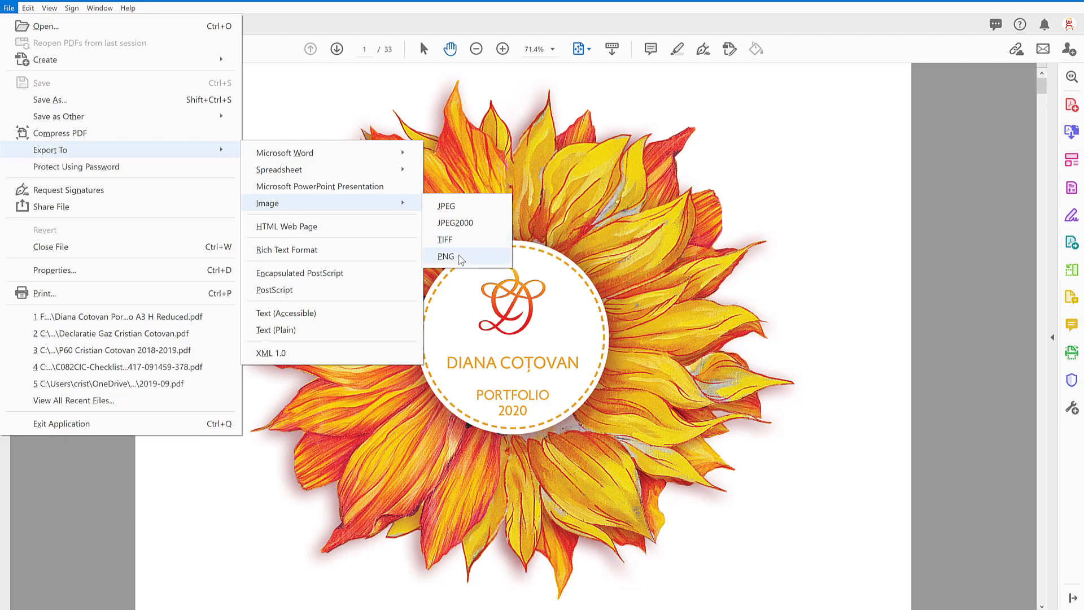
mouse_move(467, 206)
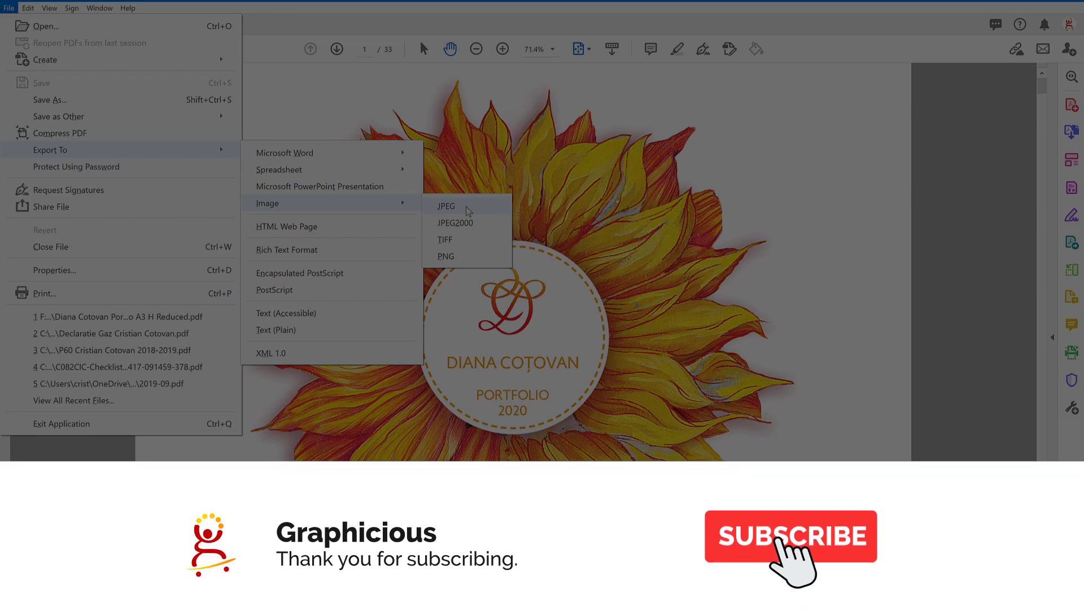
click(790, 536)
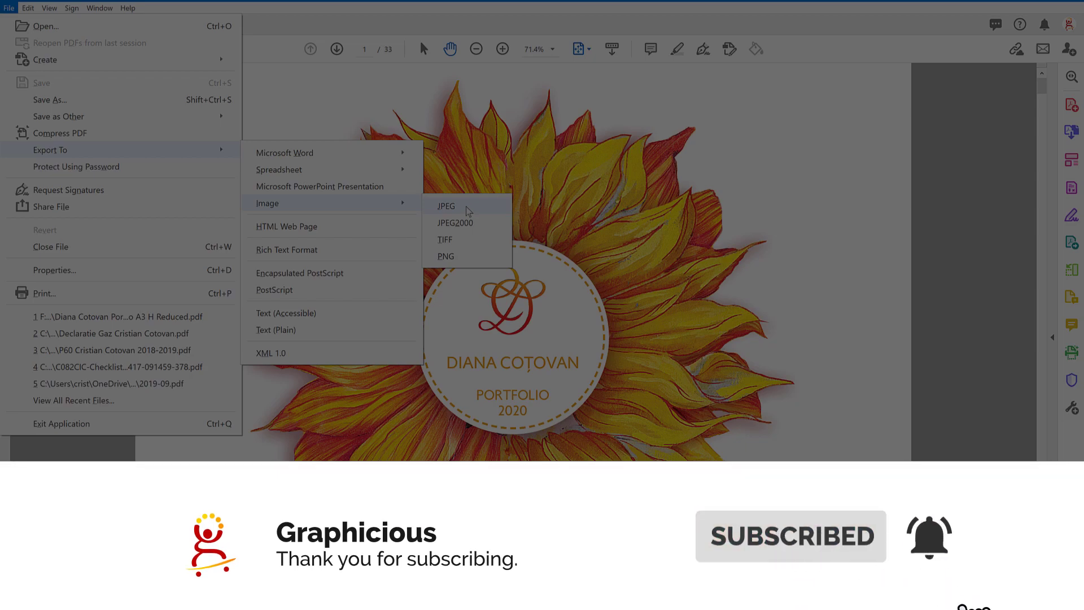